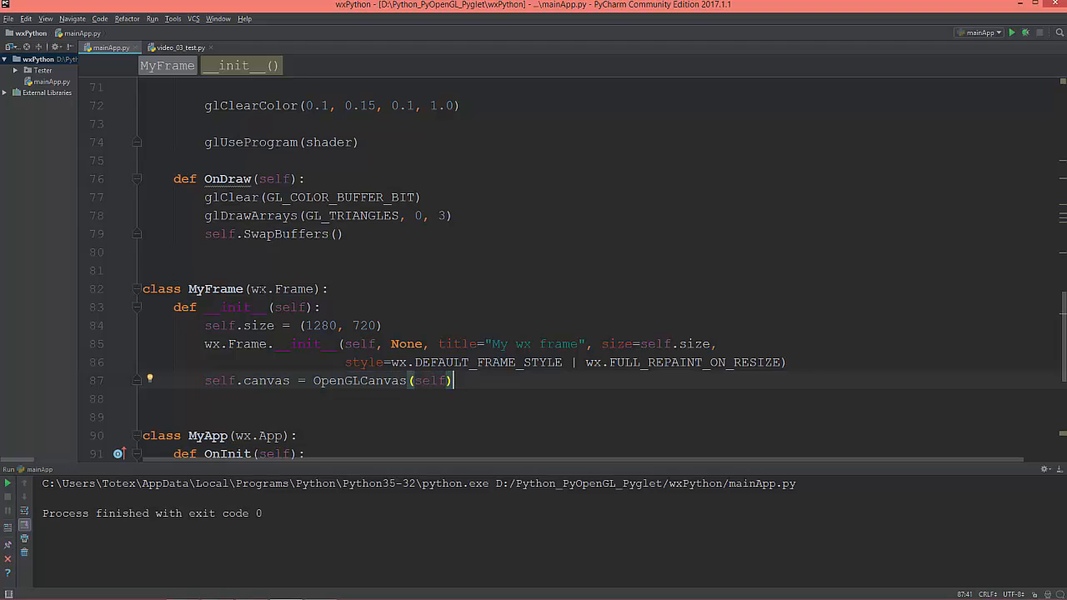
Step: Select the MyFrame class name in mainApp.py
double_click(215, 288)
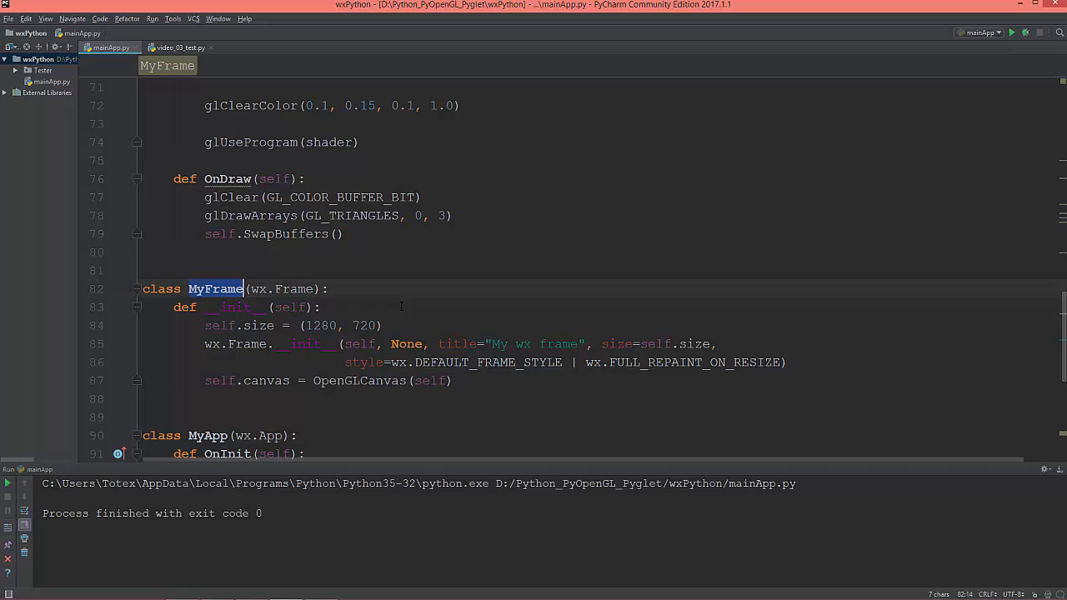
click(328, 288)
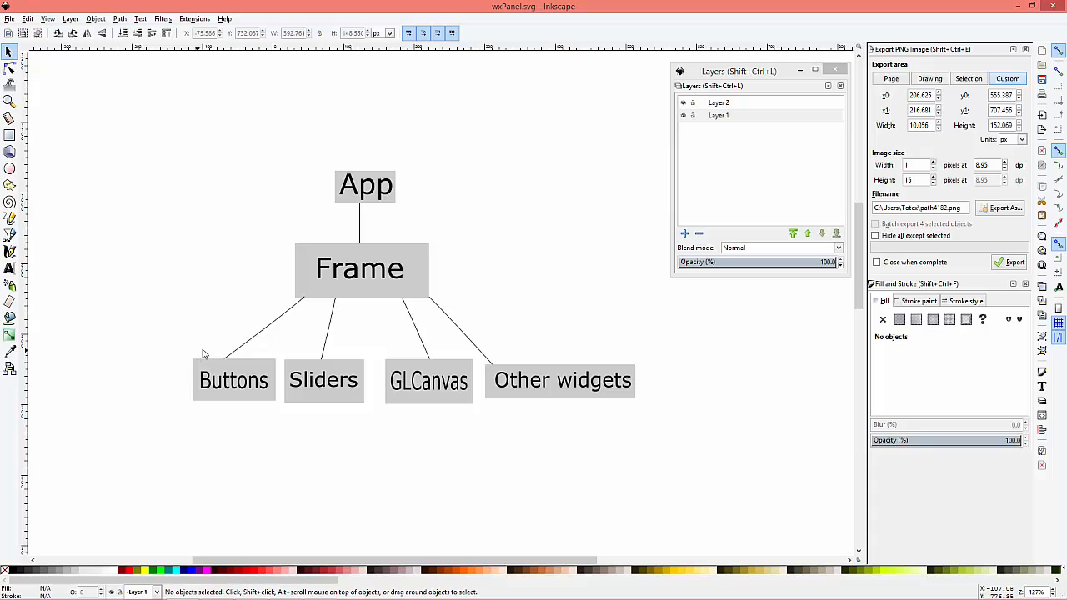
mouse_move(355, 200)
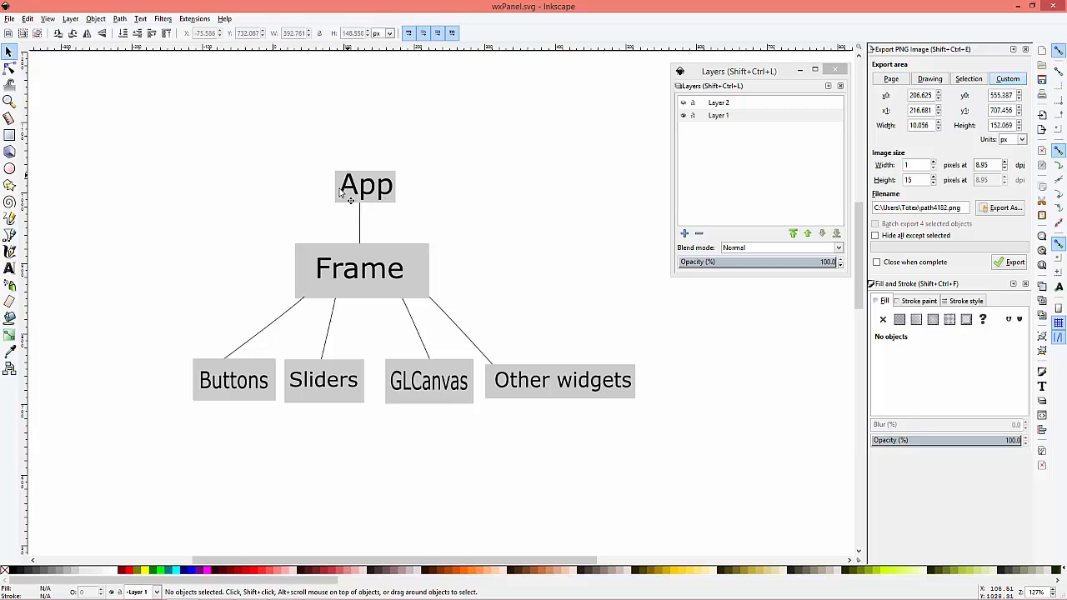
mouse_move(325, 302)
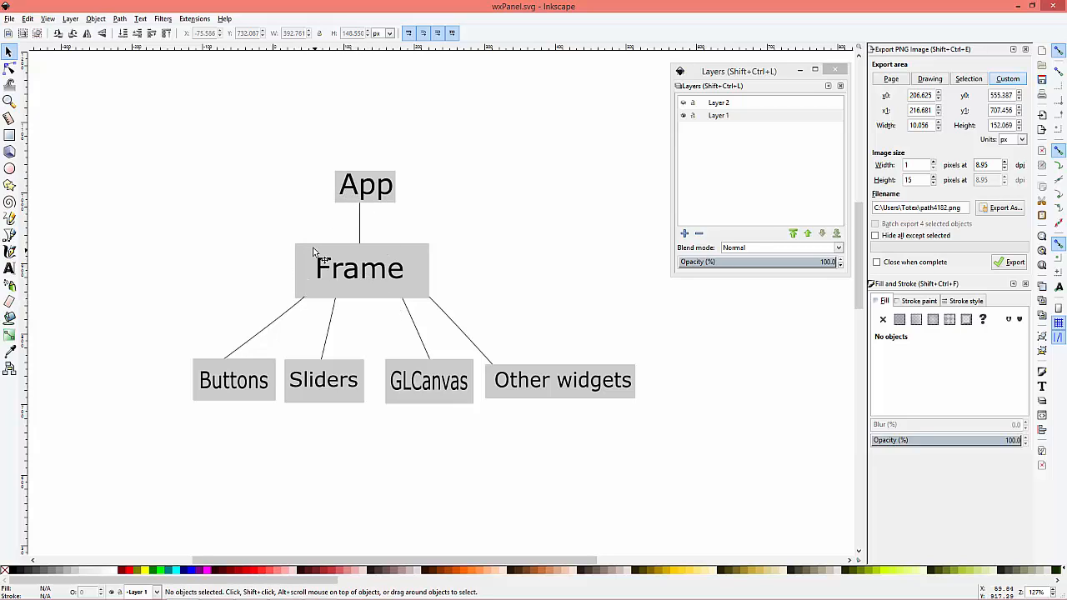
mouse_move(302, 294)
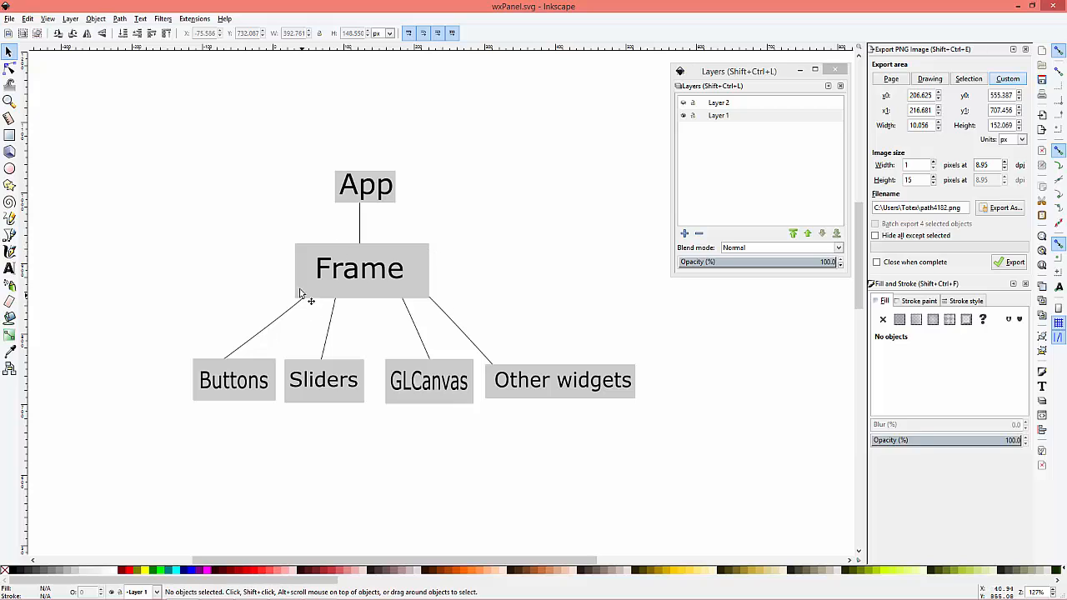
mouse_move(428, 351)
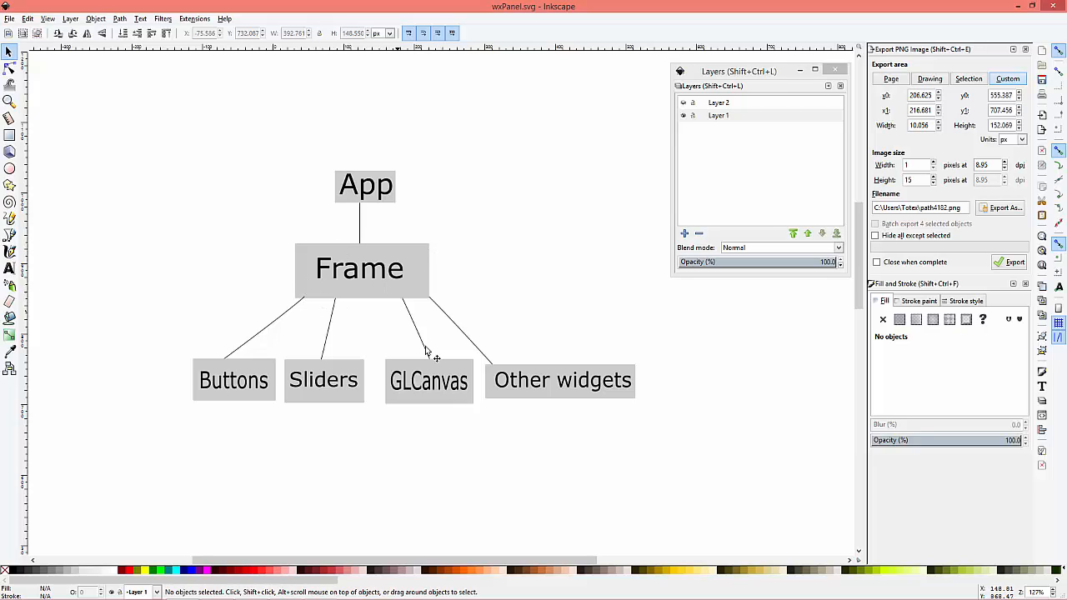
mouse_move(380, 353)
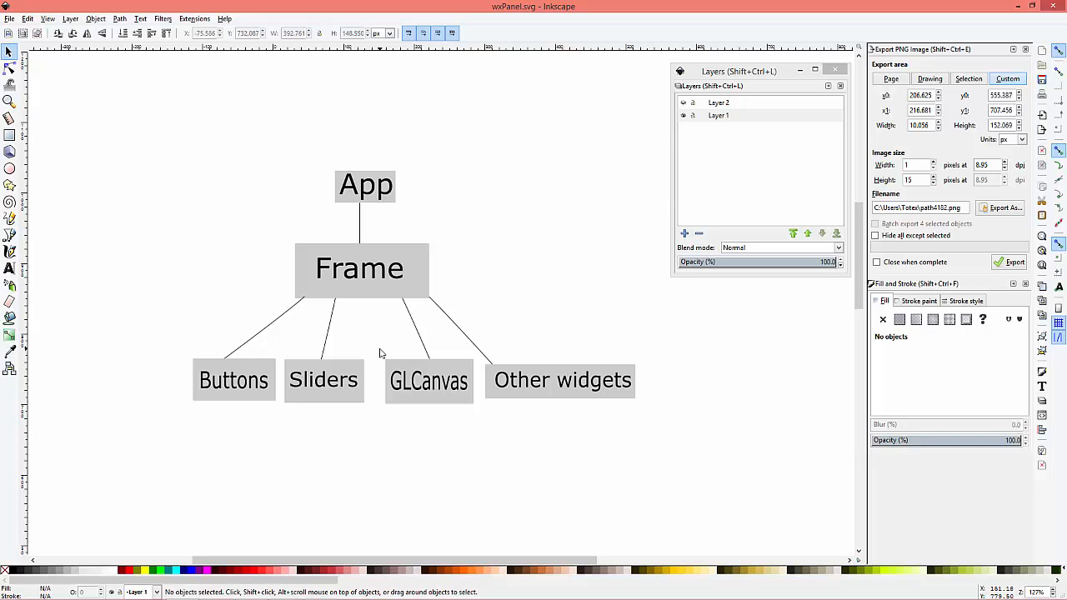
mouse_move(385, 359)
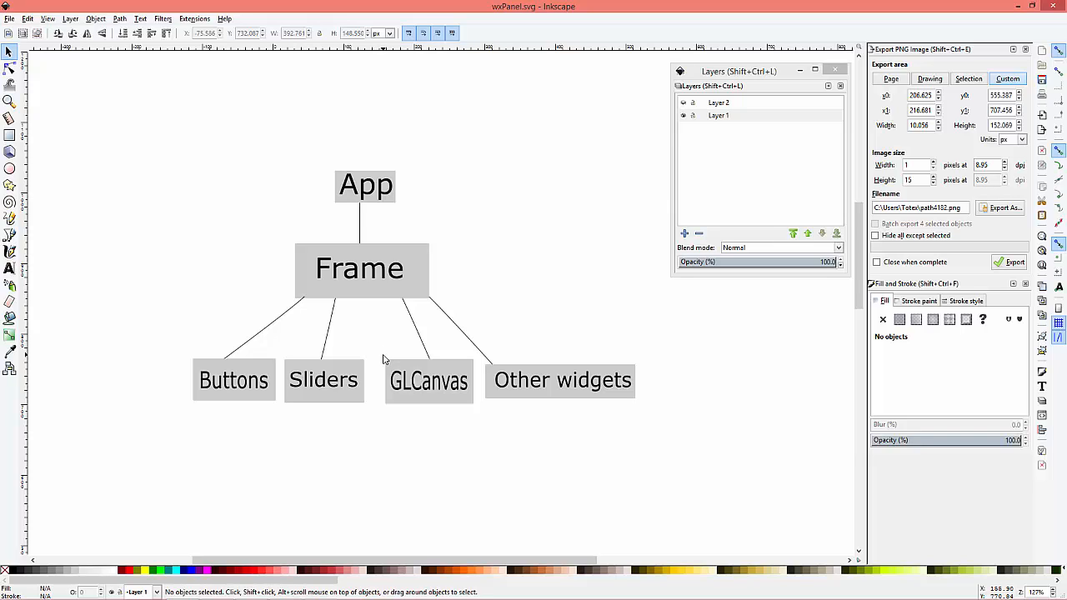
mouse_move(375, 362)
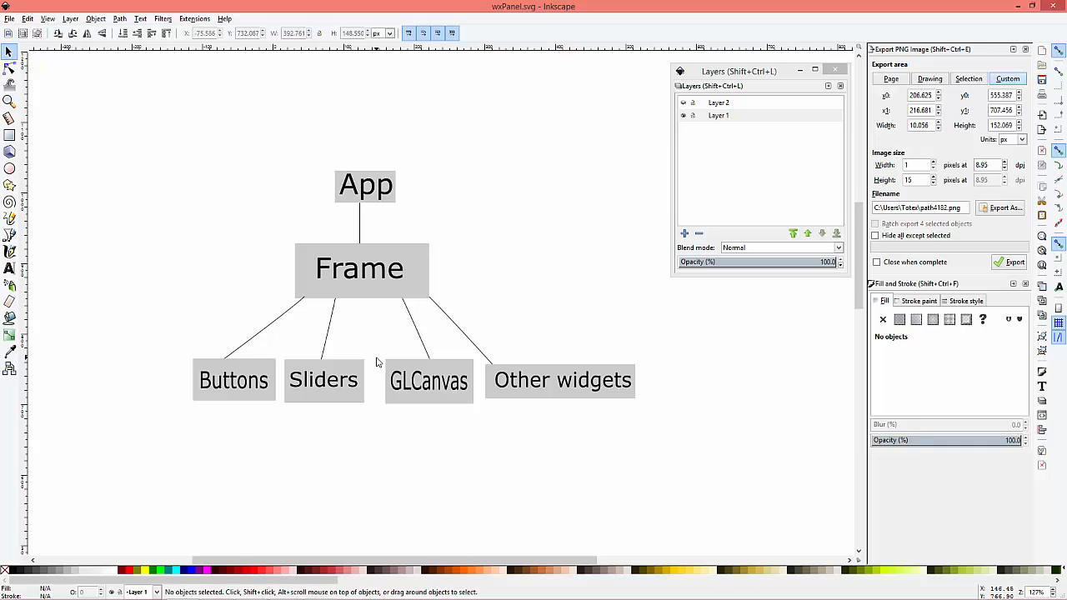
mouse_move(502, 276)
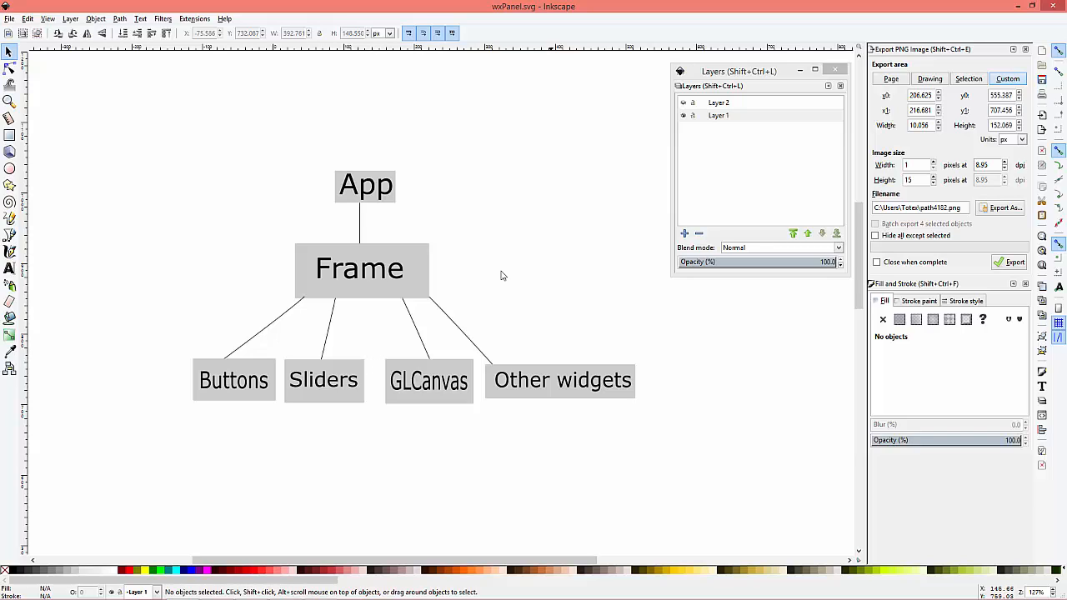
mouse_move(409, 347)
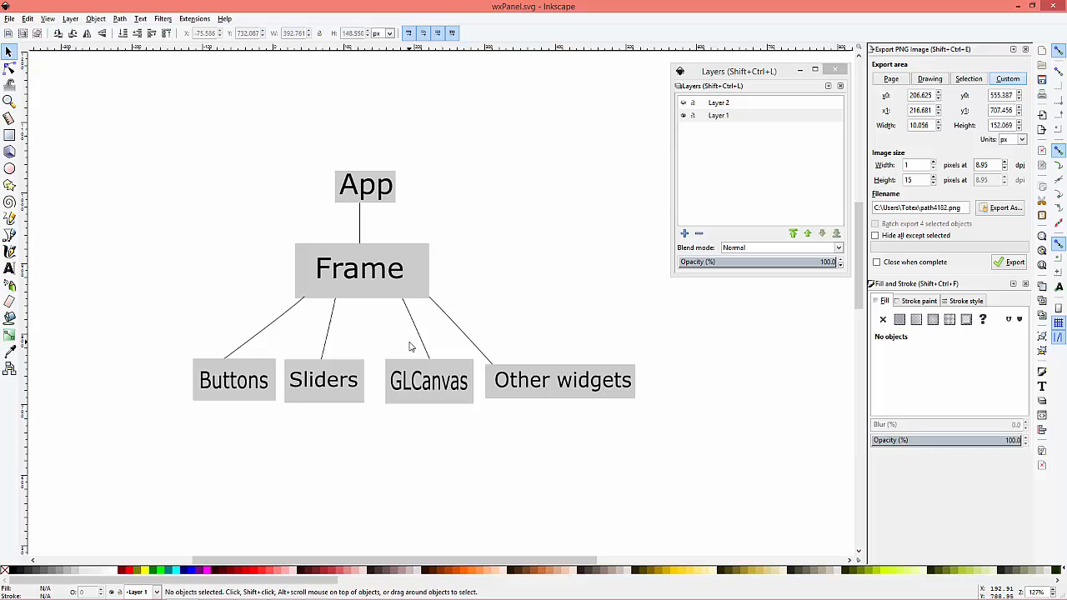
mouse_move(279, 304)
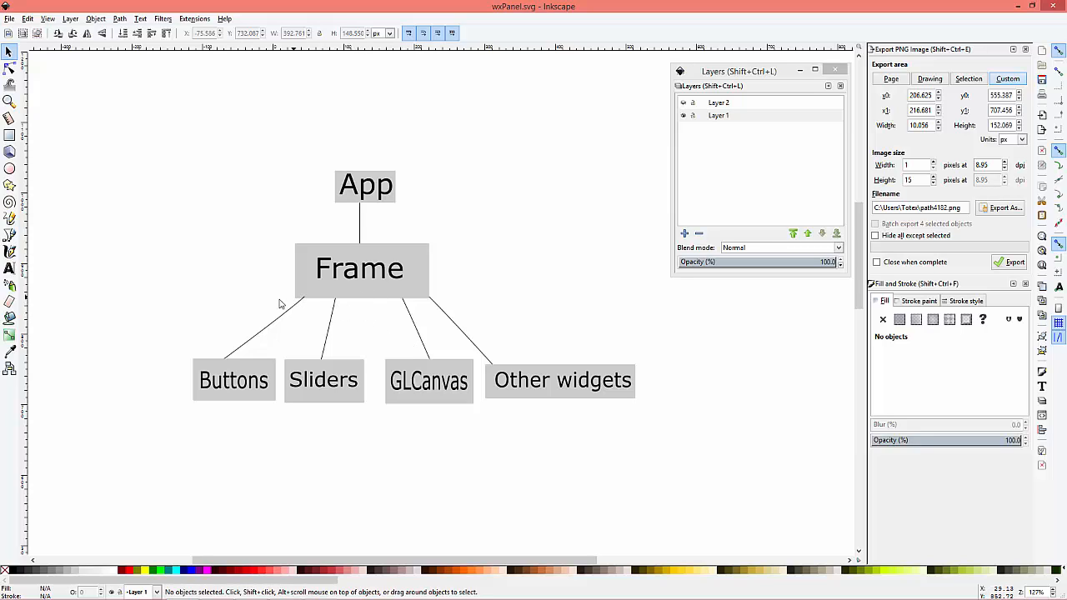
mouse_move(457, 348)
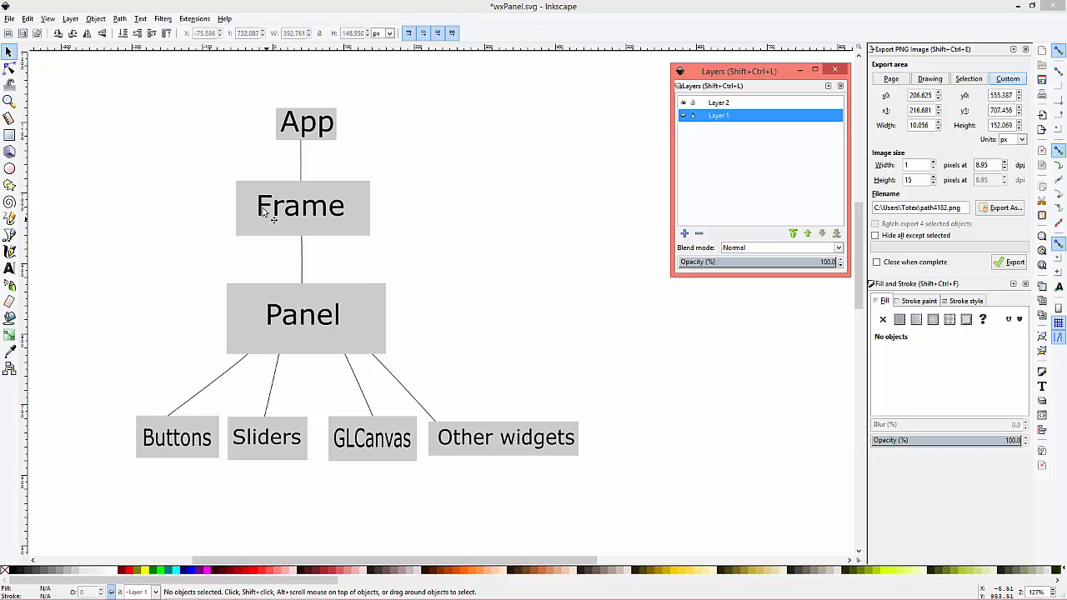
mouse_move(252, 328)
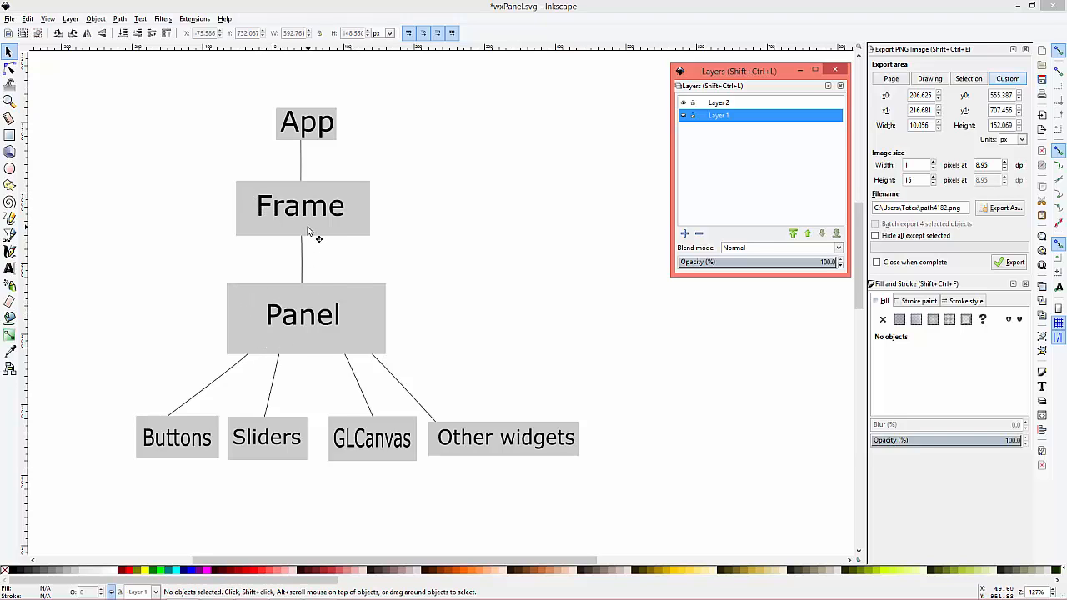
mouse_move(327, 142)
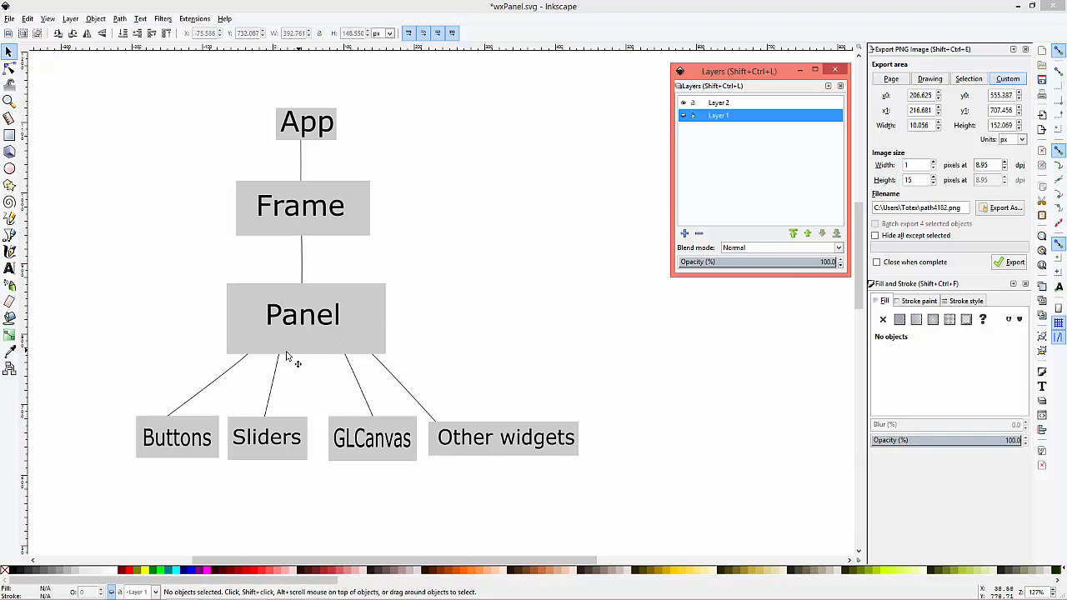
mouse_move(269, 382)
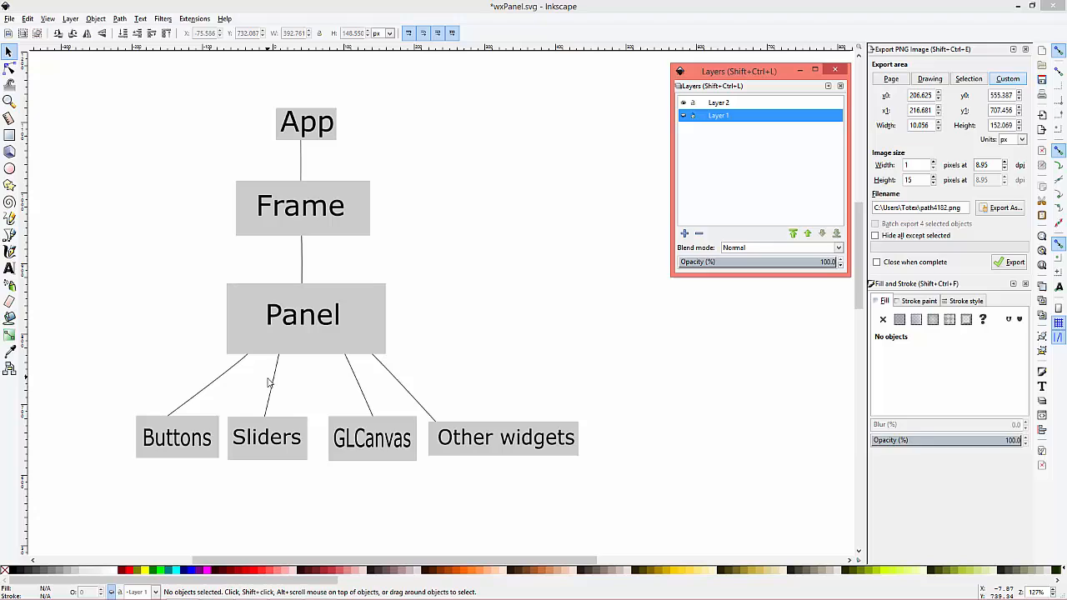
mouse_move(287, 468)
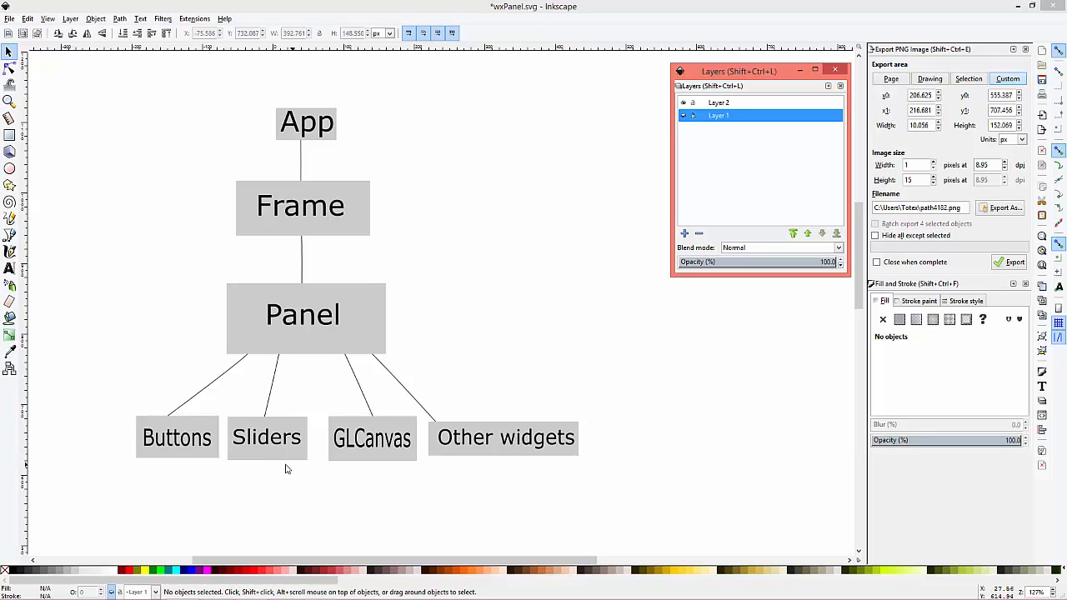
mouse_move(370, 459)
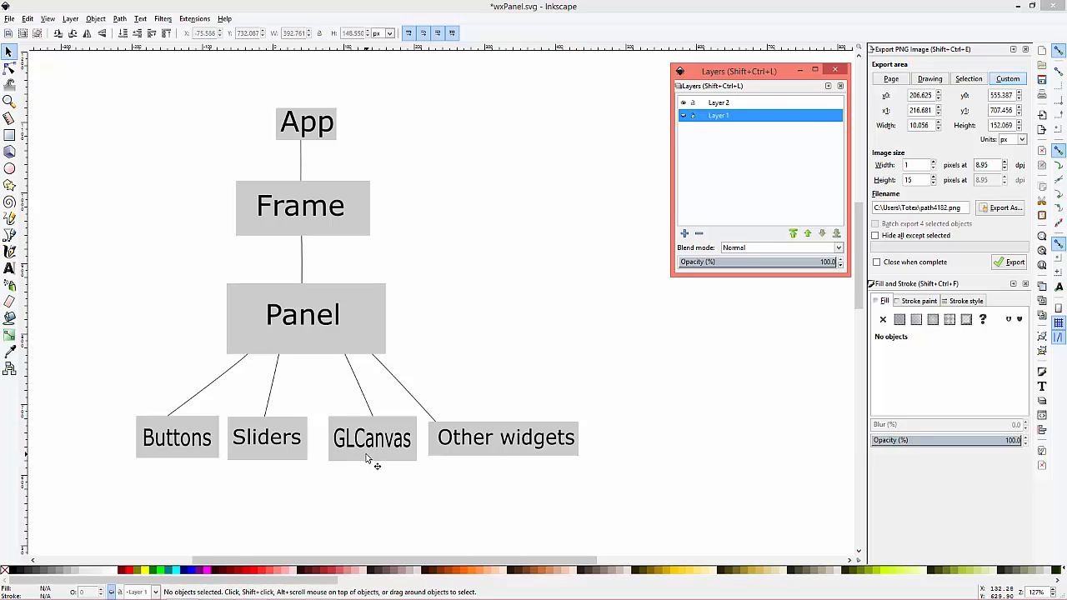
mouse_move(589, 499)
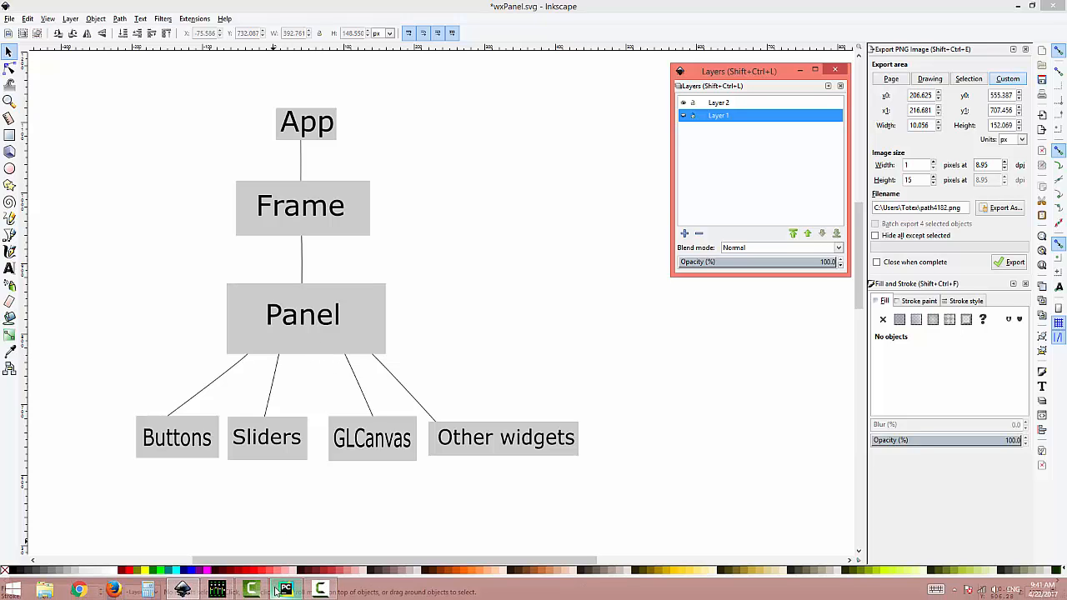
Step: Declare class MyPanel(wx.Panel) with an __init__(self, parent) constructor
click(285, 592)
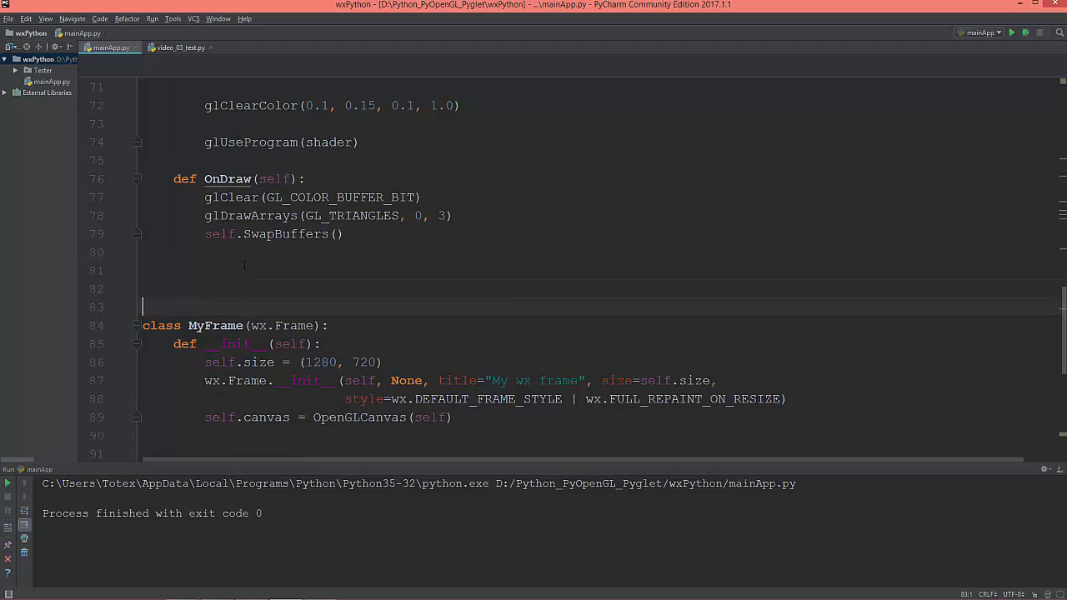
text(clas)
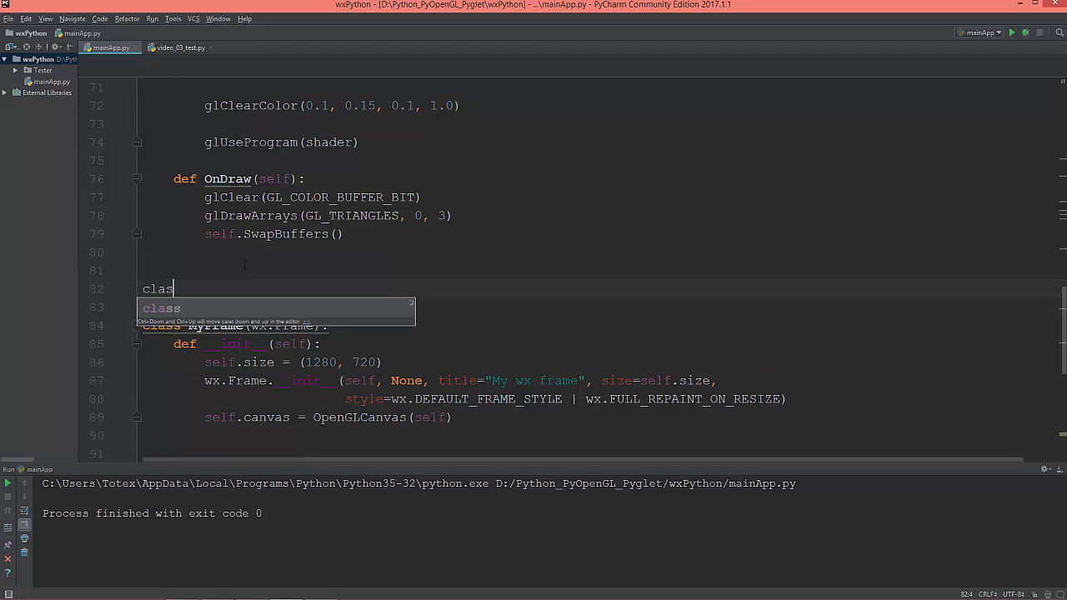
text(s My)
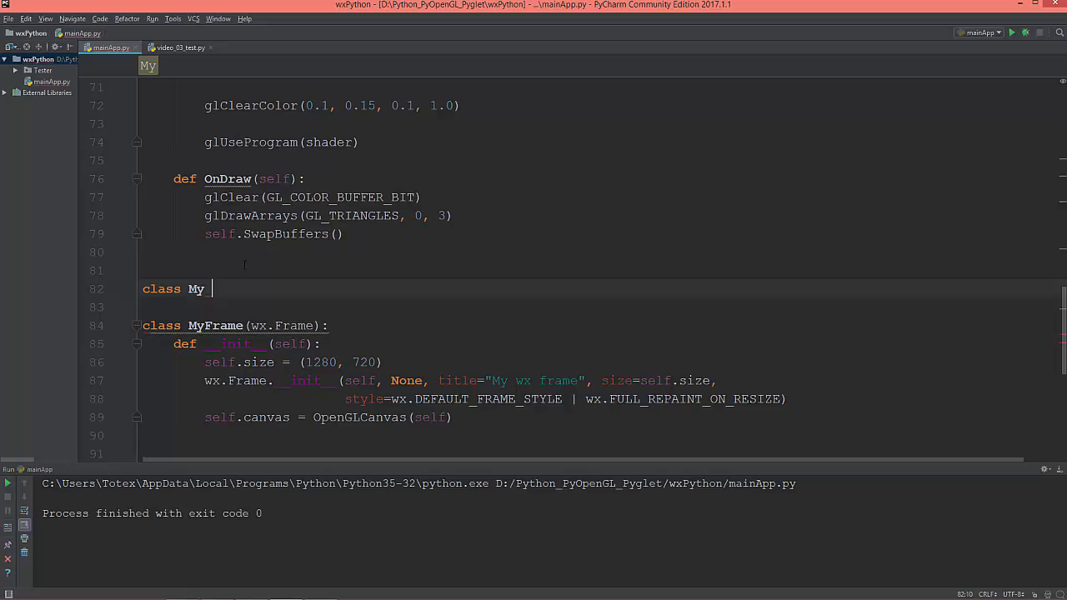
text(Pane)
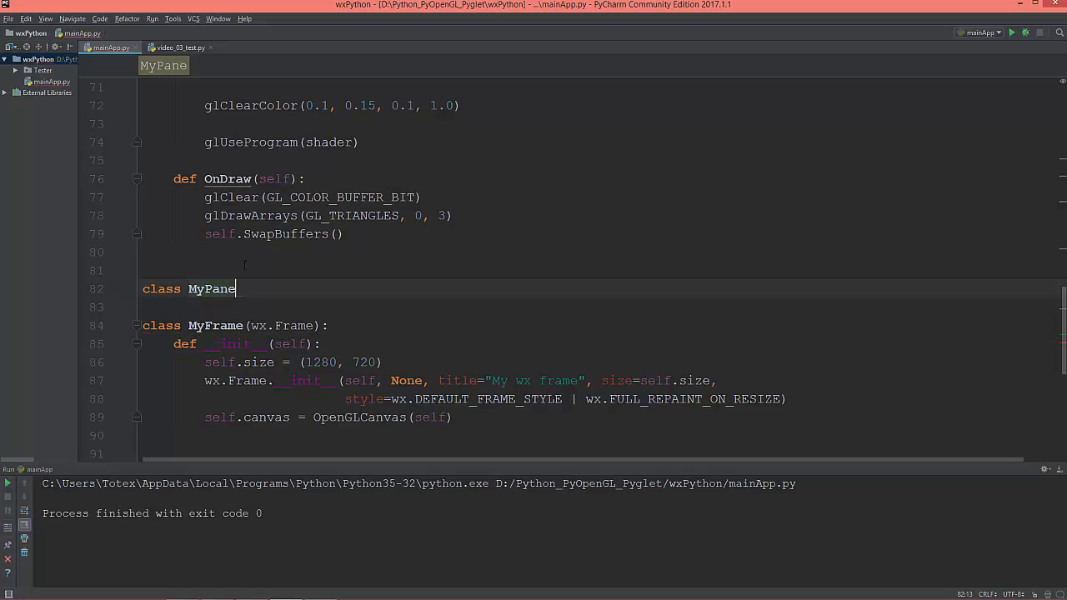
text(l())
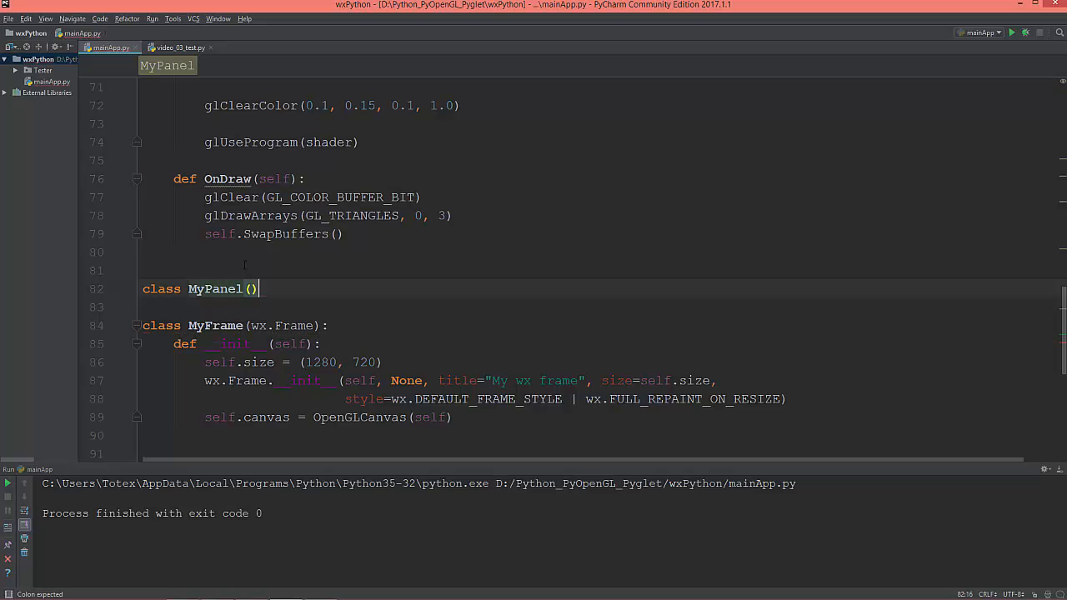
text(wx)
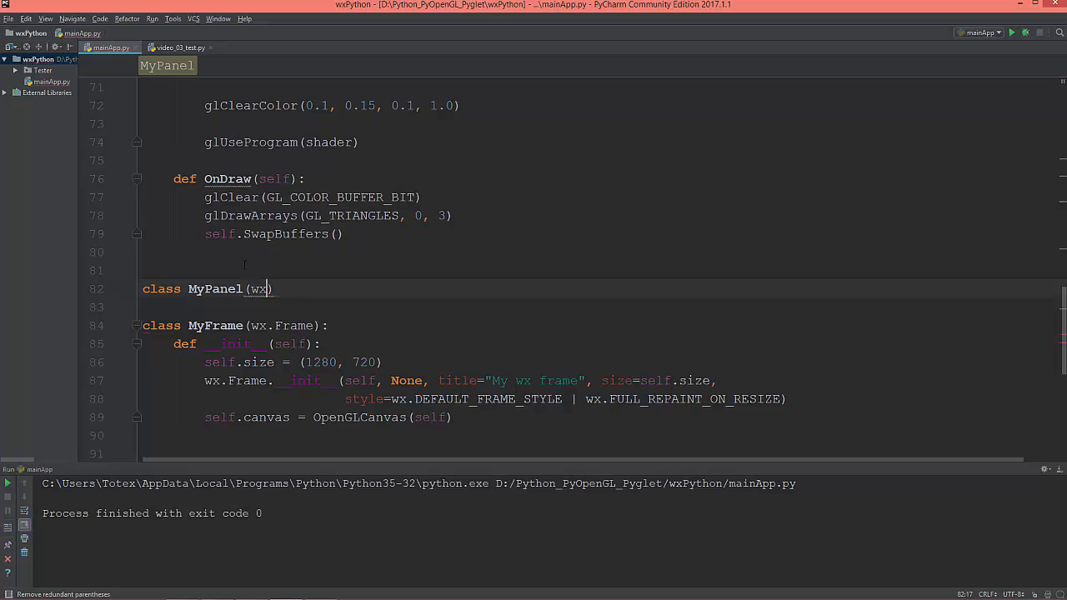
text(.Panel)
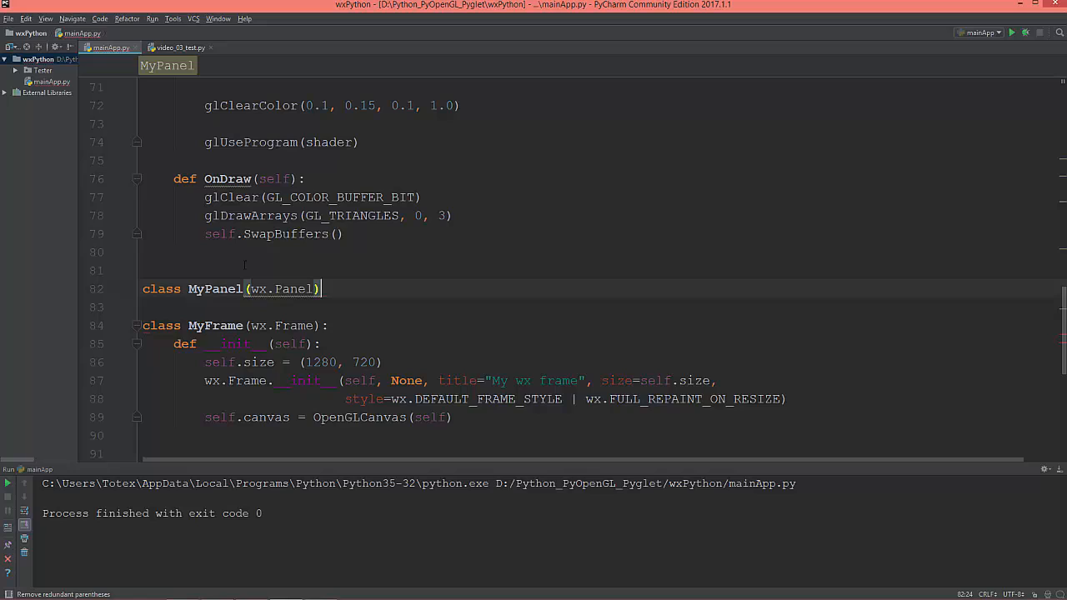
key(enter)
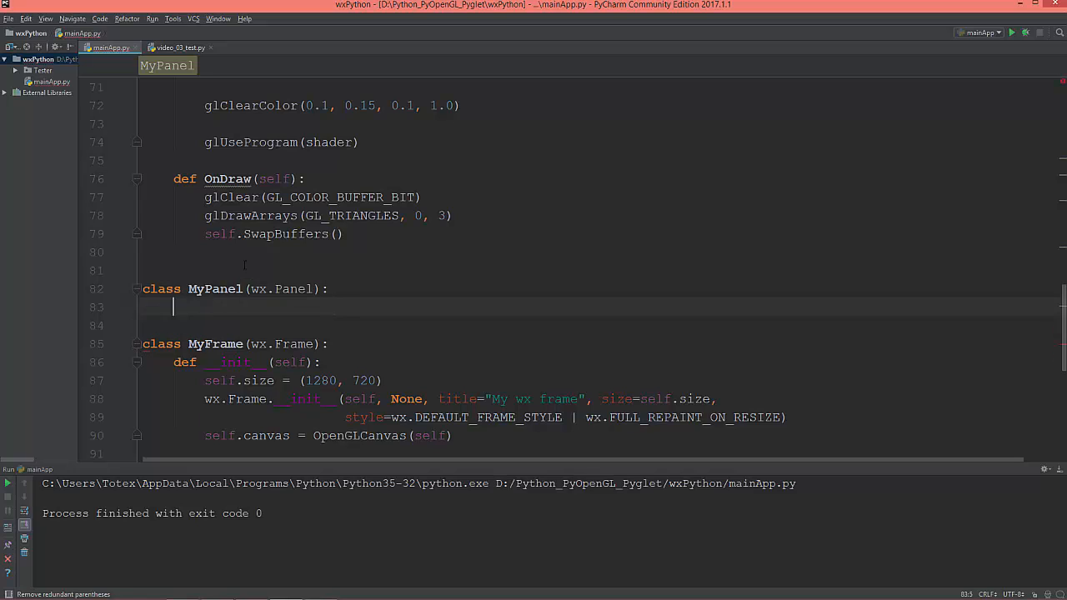
text(def __init__(self):)
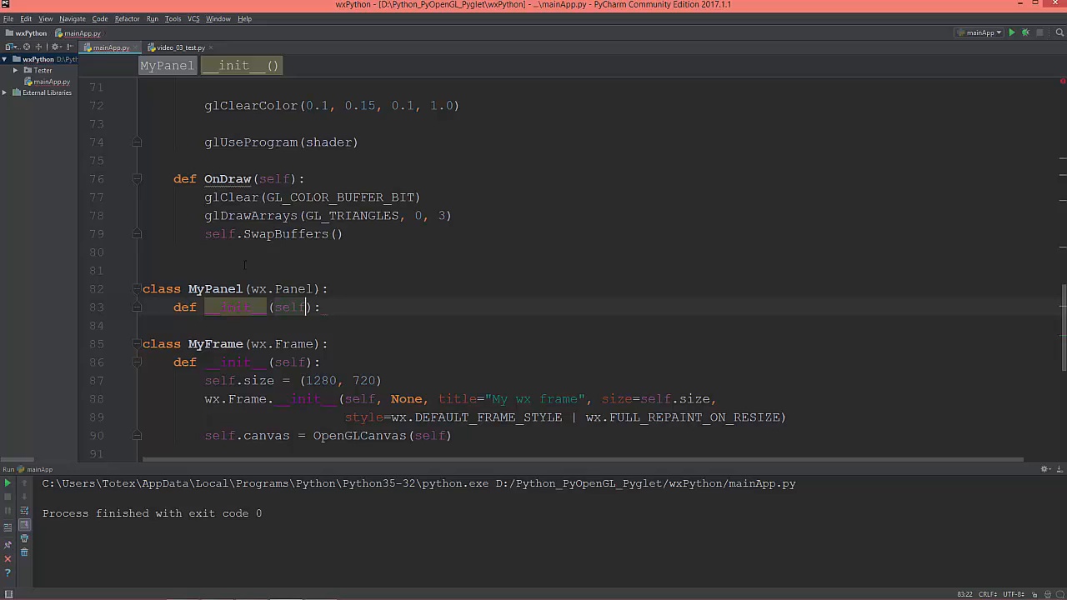
text(, parent)
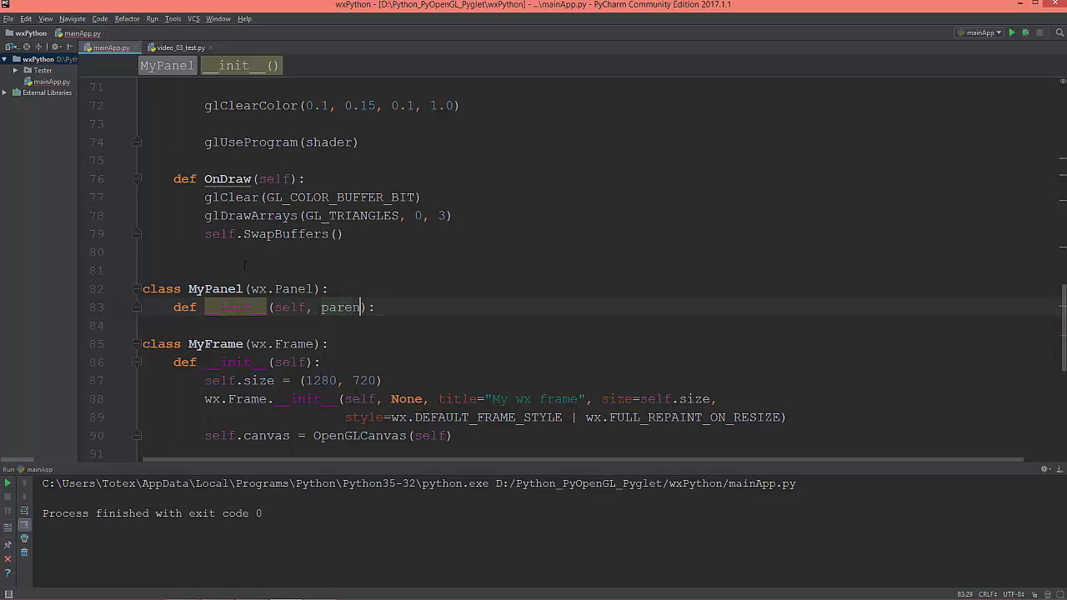
key(enter)
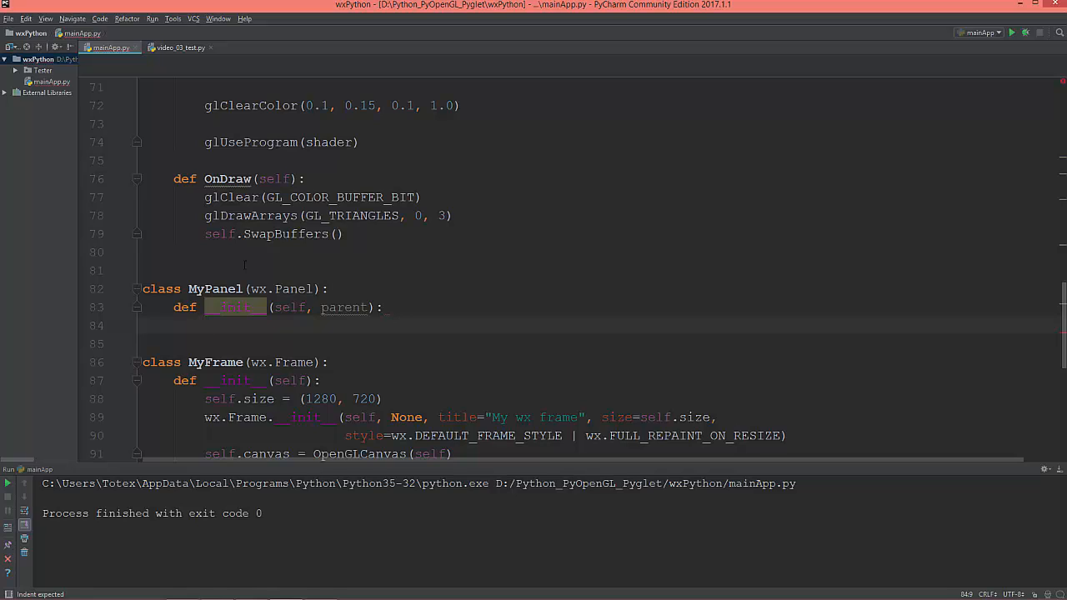
Step: Call wx.Panel.__init__(self, parent) and create self.canvas = OpenGLCanvas(self) in the constructor
text(wx.Panel)
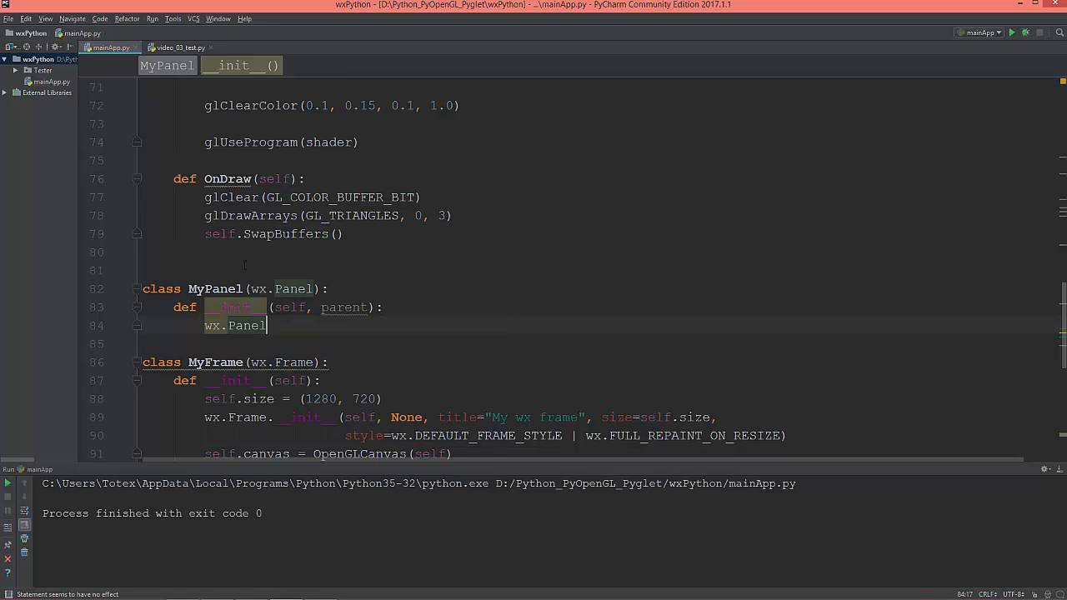
text(.__init__()
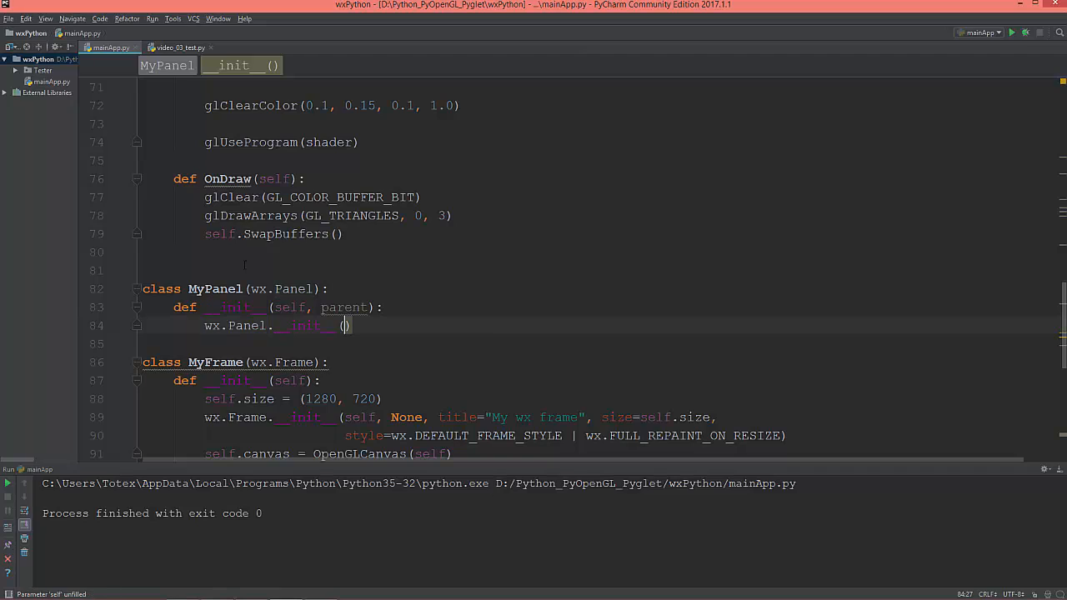
text(sel,)
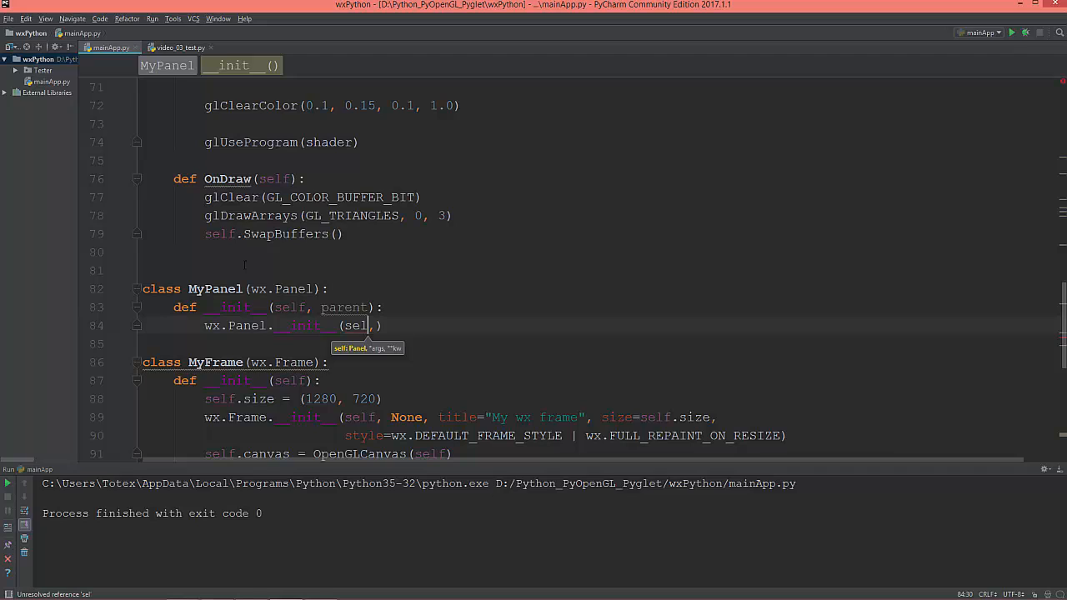
text(f,)
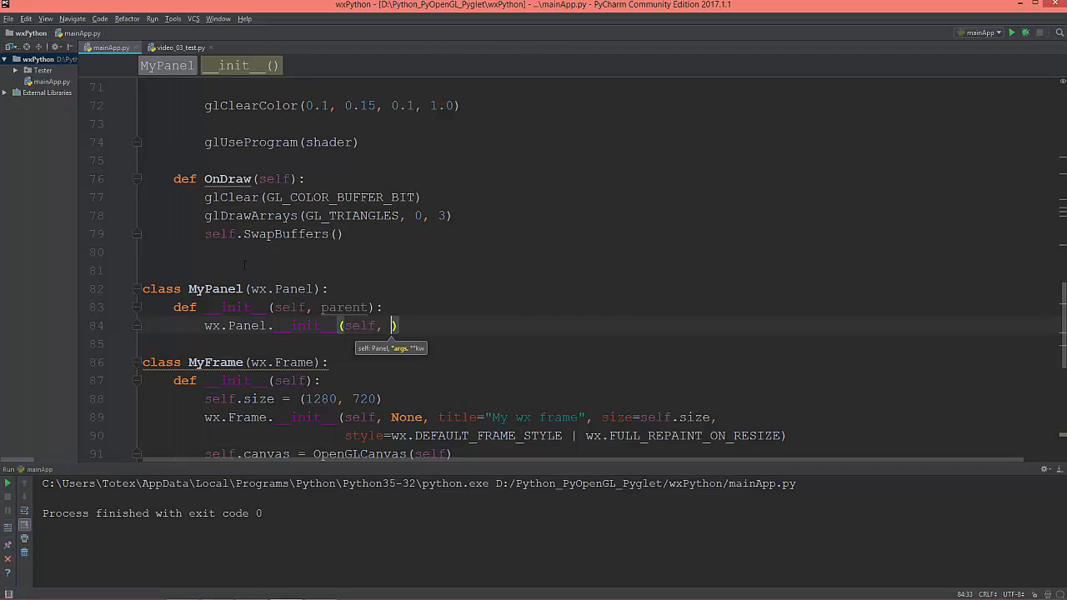
text(parent)
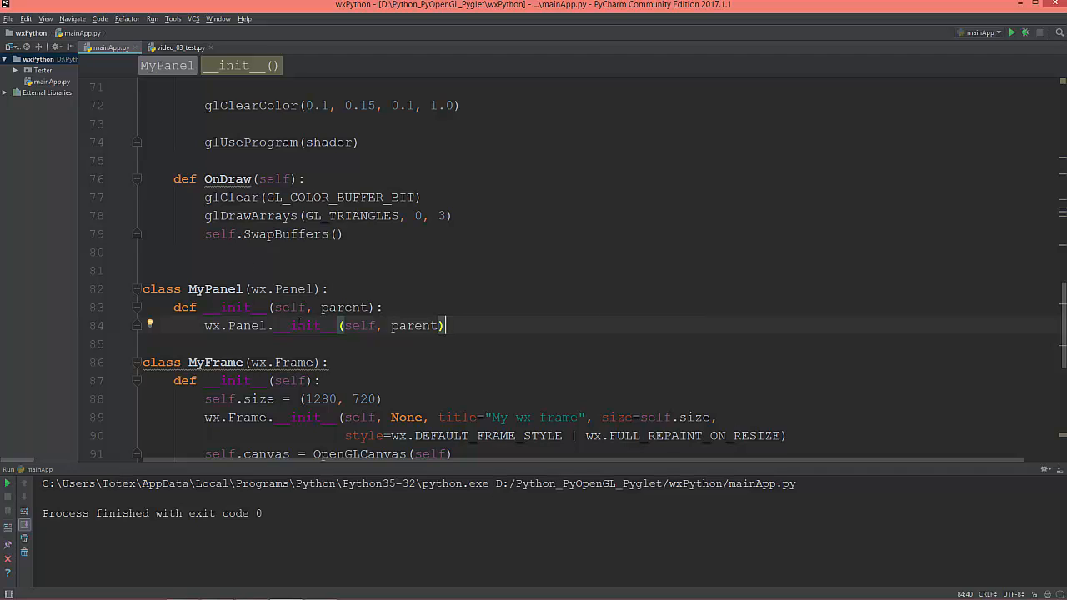
scroll(down, 3)
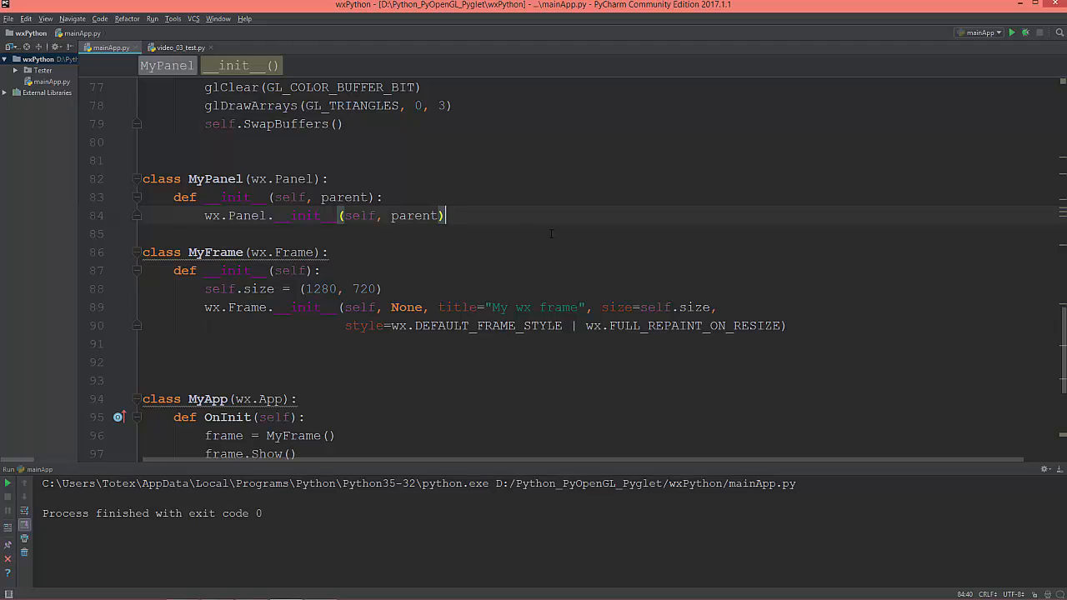
text(self.canvas = OpenGLCanvas(self))
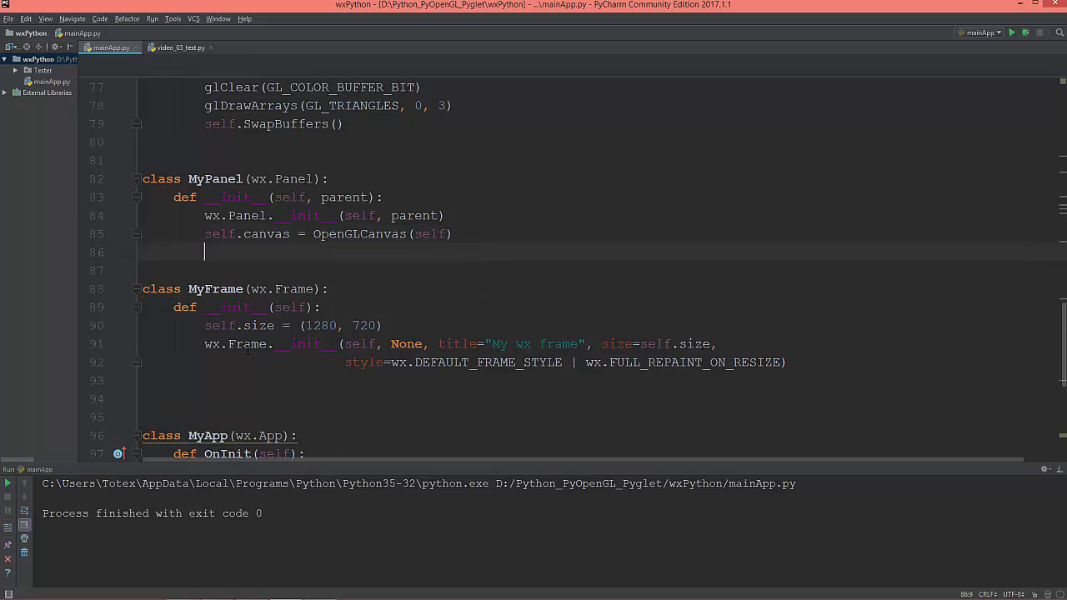
scroll(down, 3)
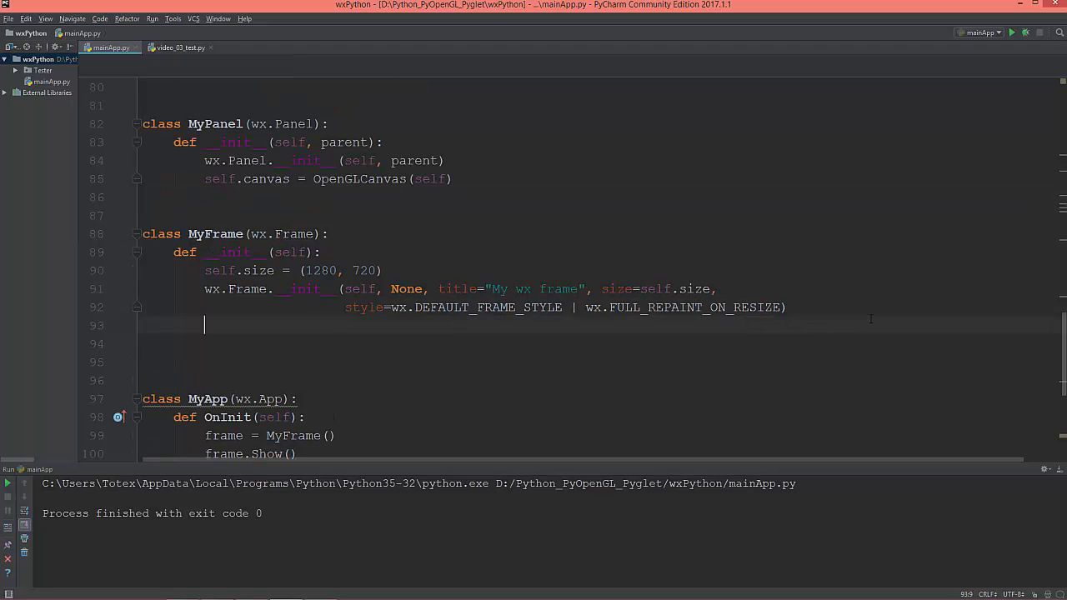
Step: Add the line self.panel = MyPanel(self) to MyFrame's constructor
text(sel)
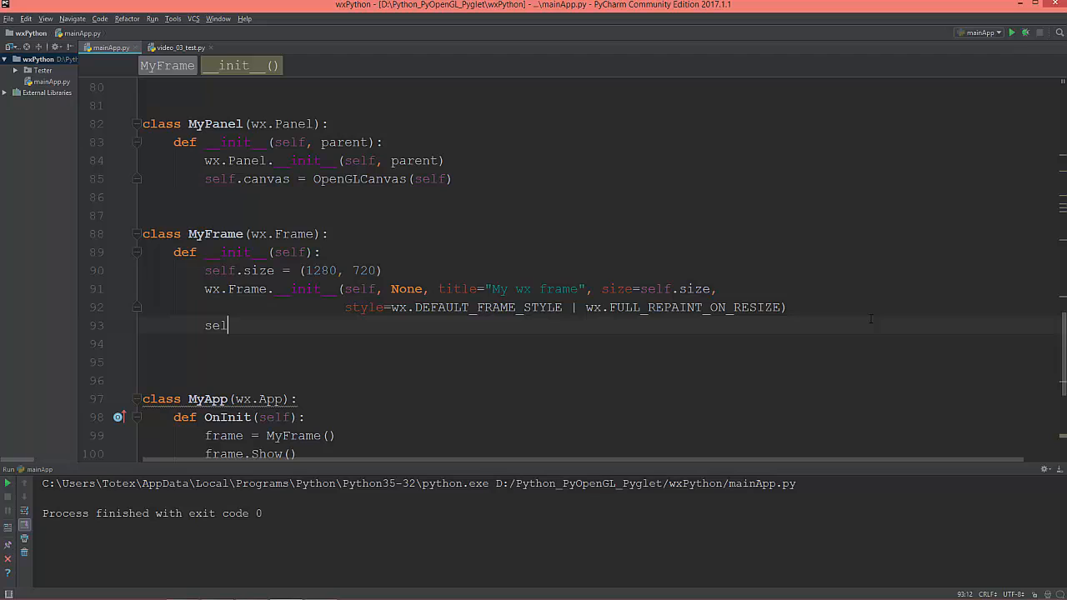
text(f)
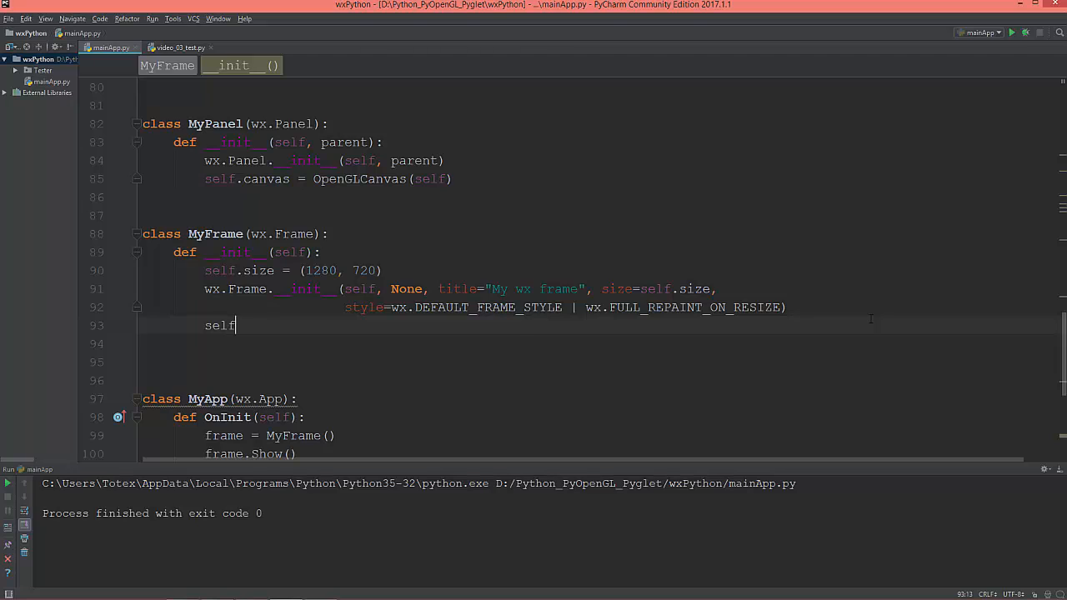
text(.panel)
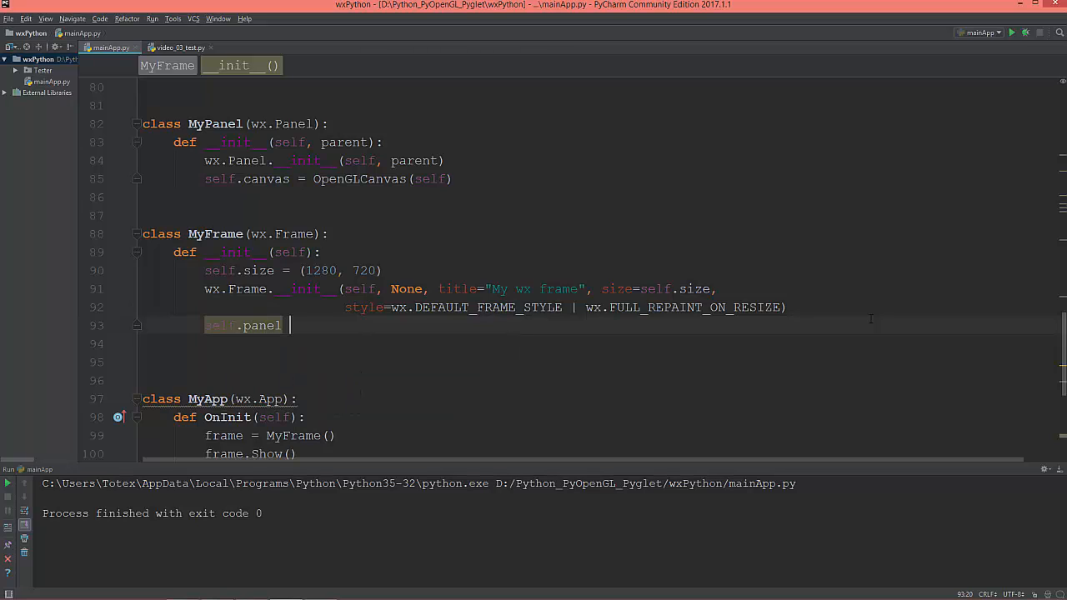
text(= P)
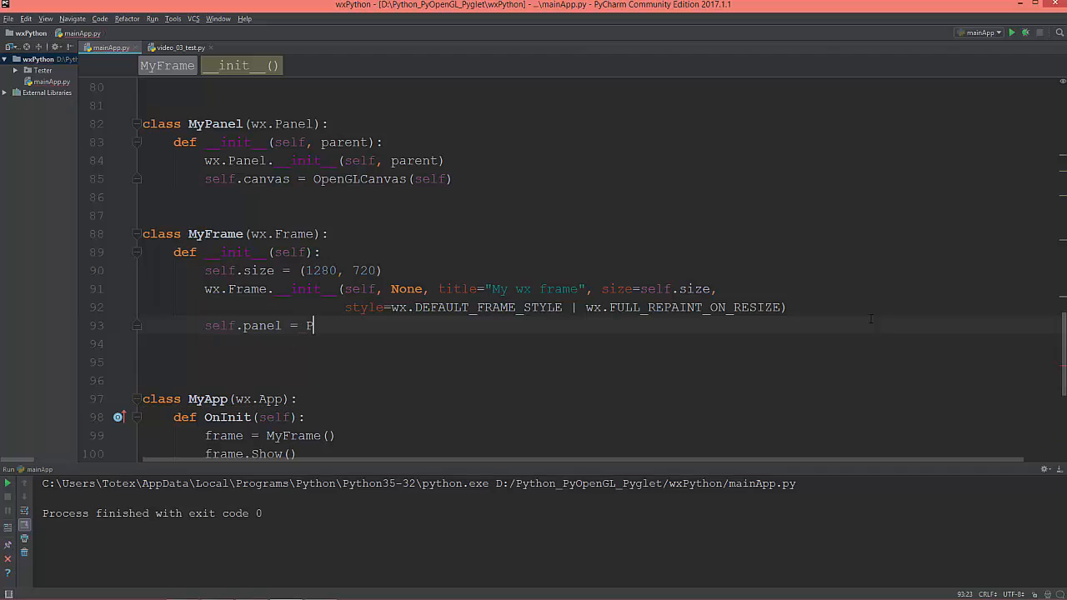
text(y)
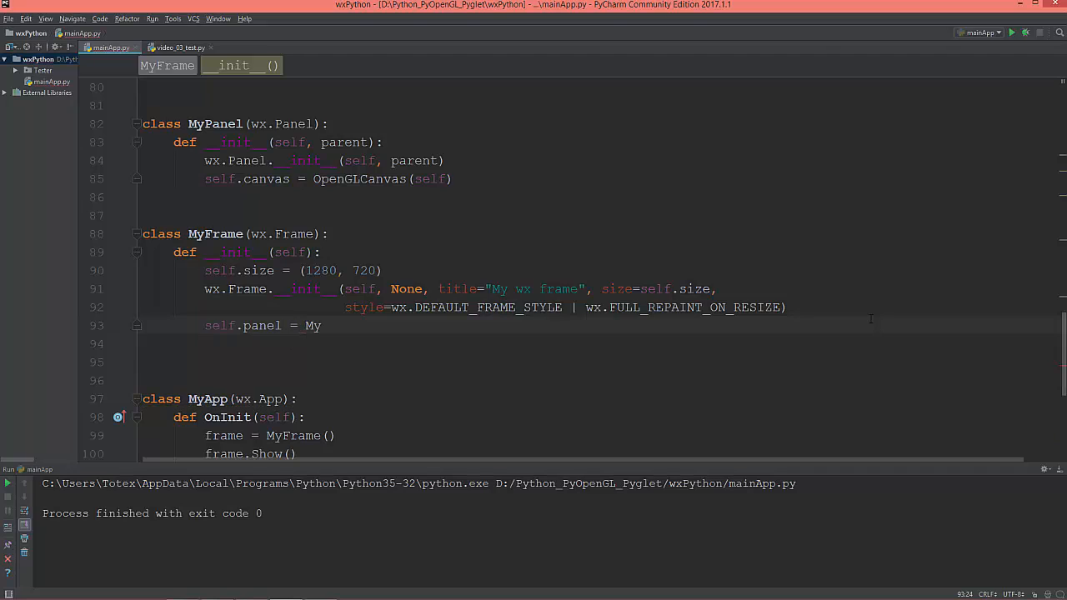
text(Panel())
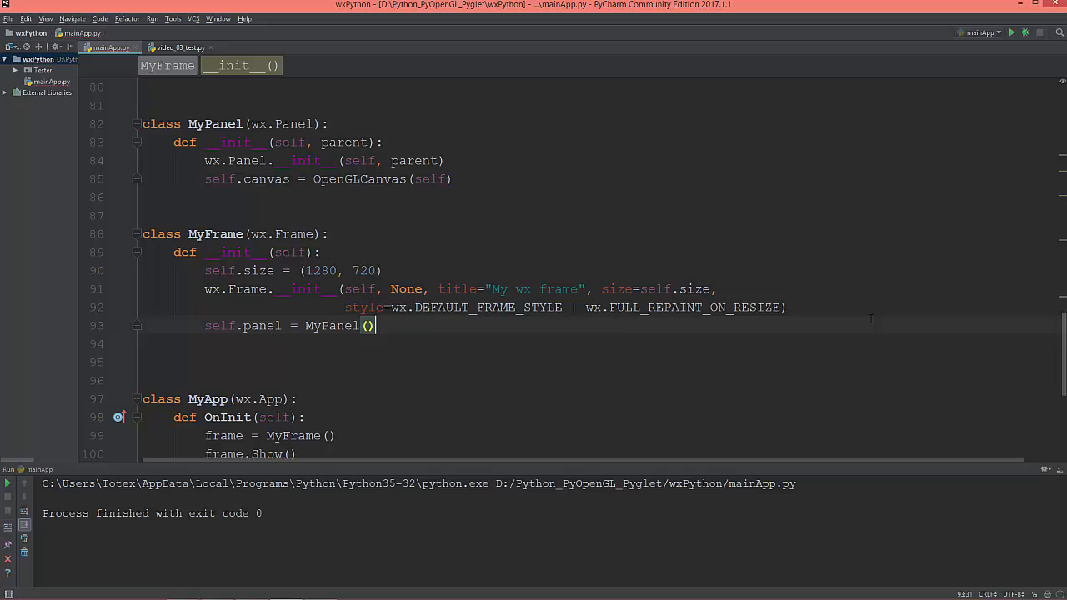
text(self)
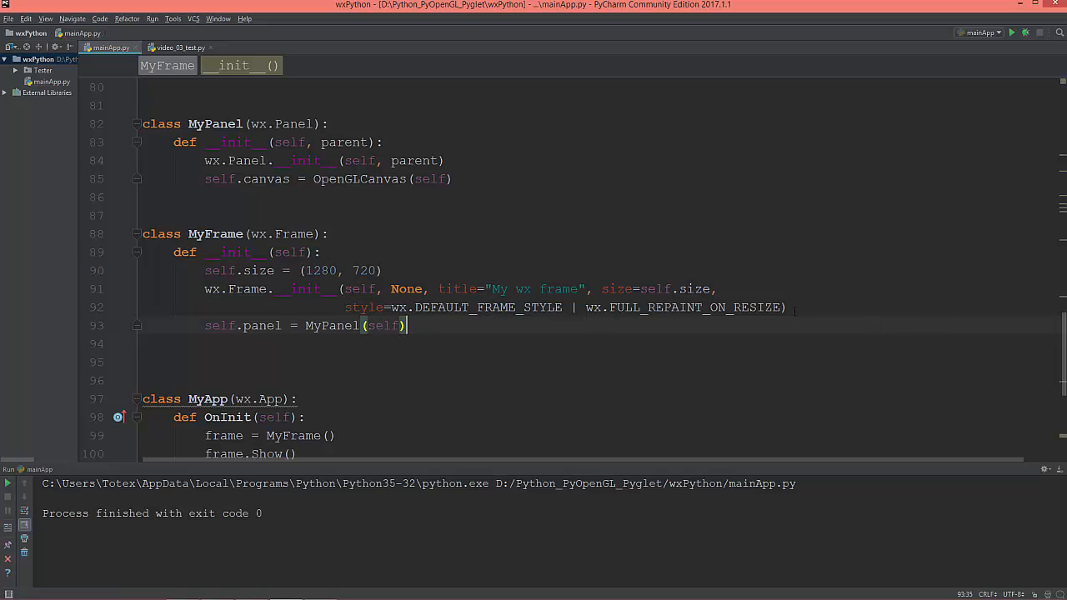
key(enter)
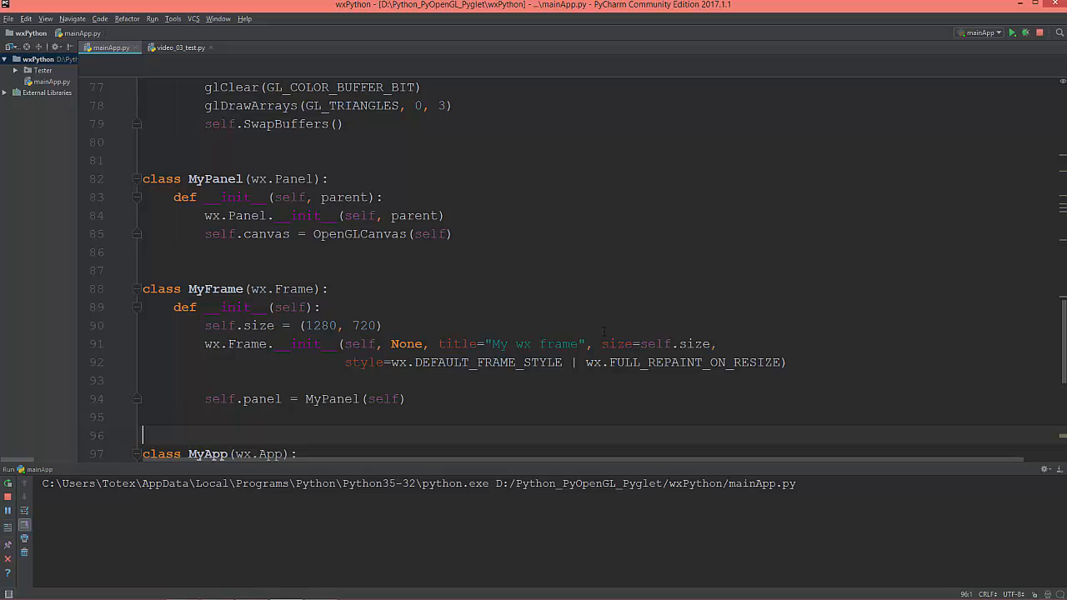
Step: Run the app, shrink and enlarge the 'My wx frame' window, then close it
click(1012, 33)
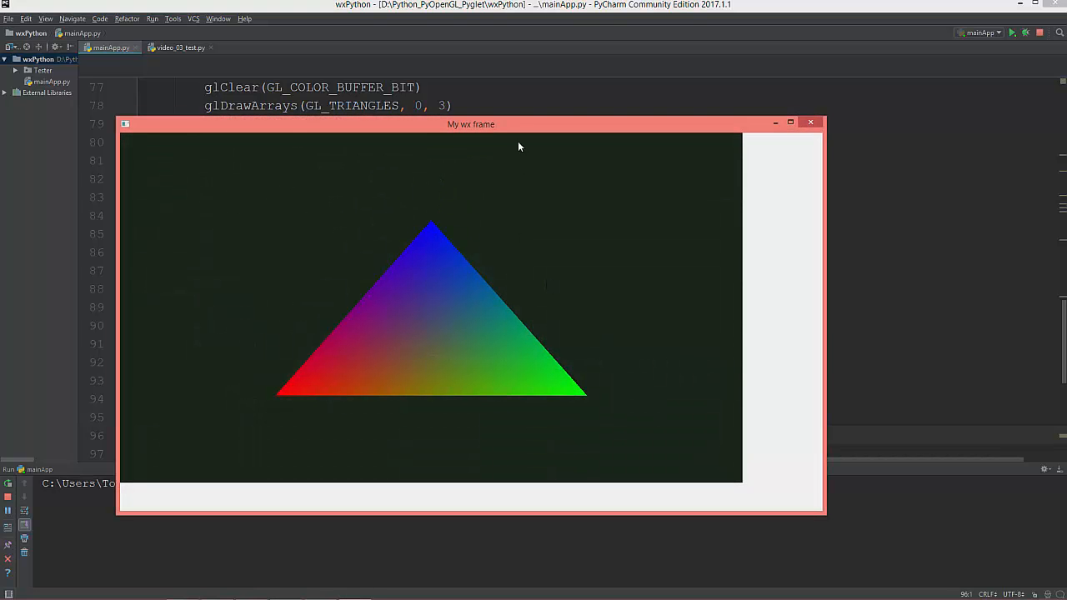
drag(471, 124, 501, 74)
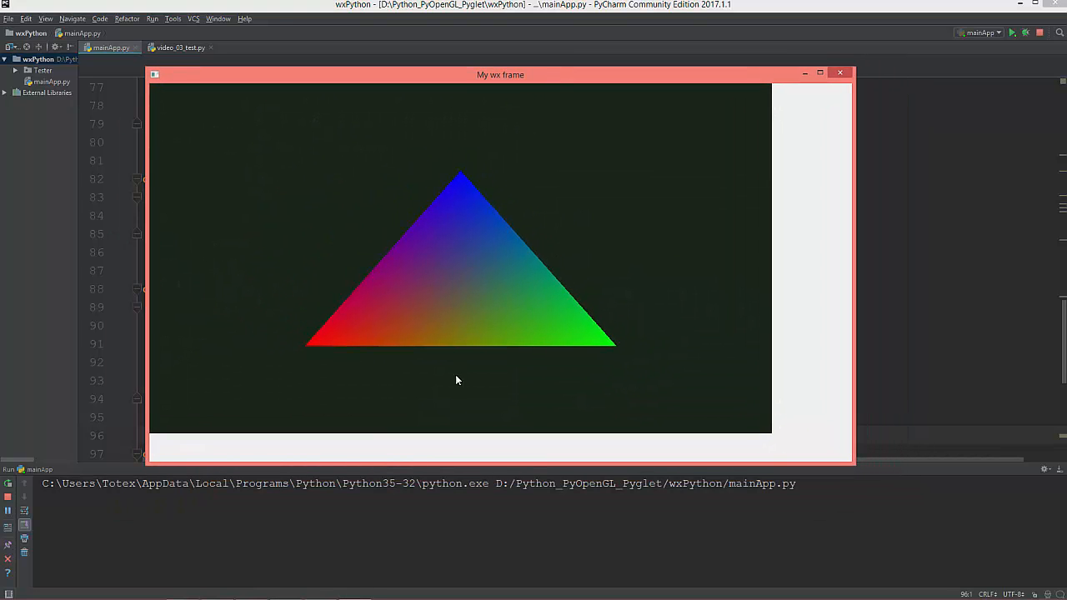
mouse_move(225, 408)
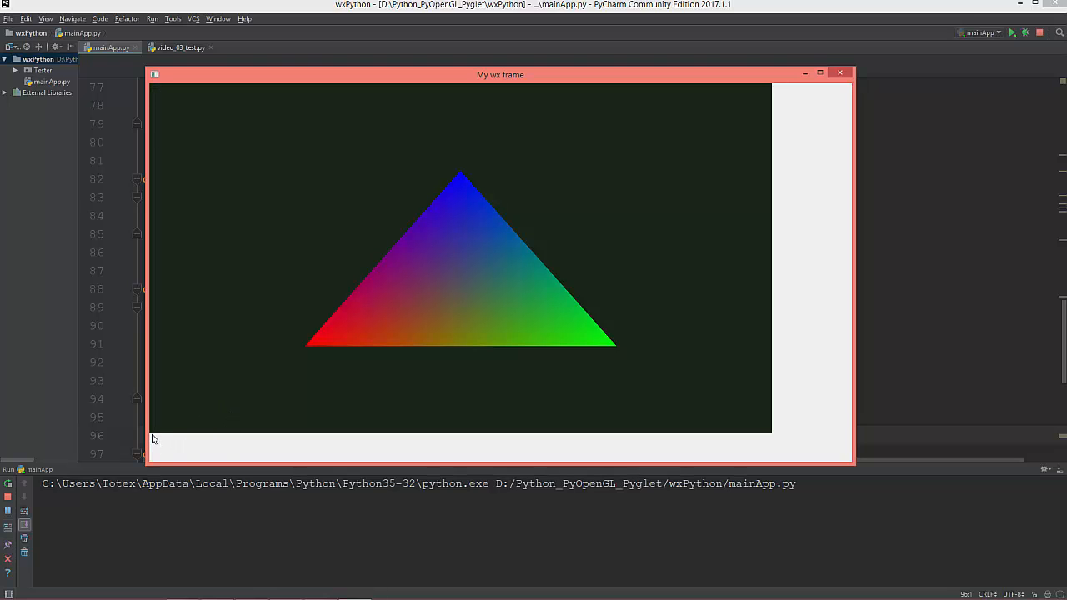
mouse_move(682, 440)
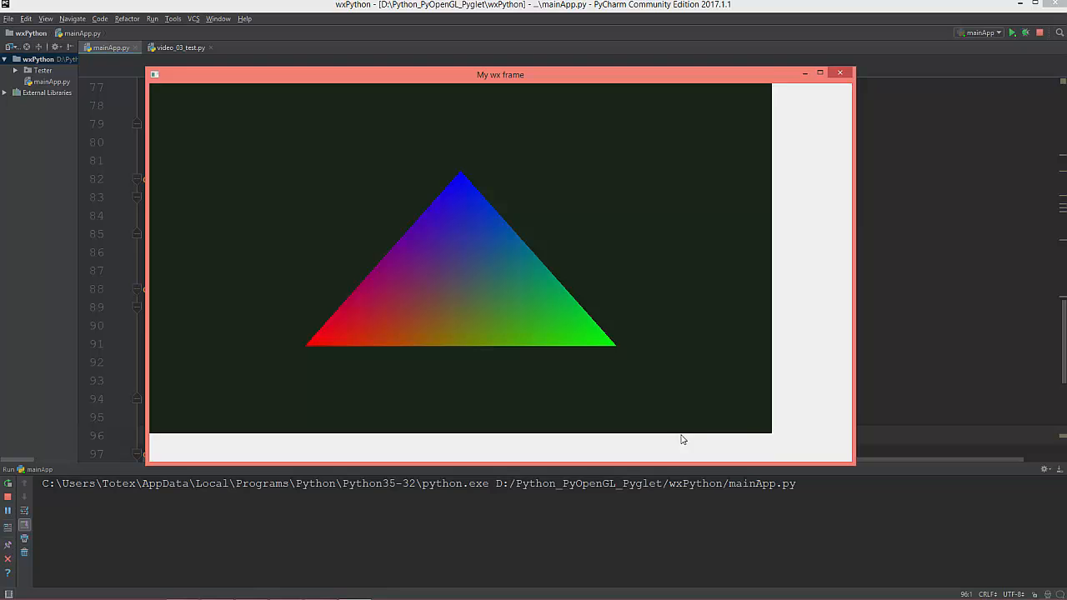
mouse_move(774, 89)
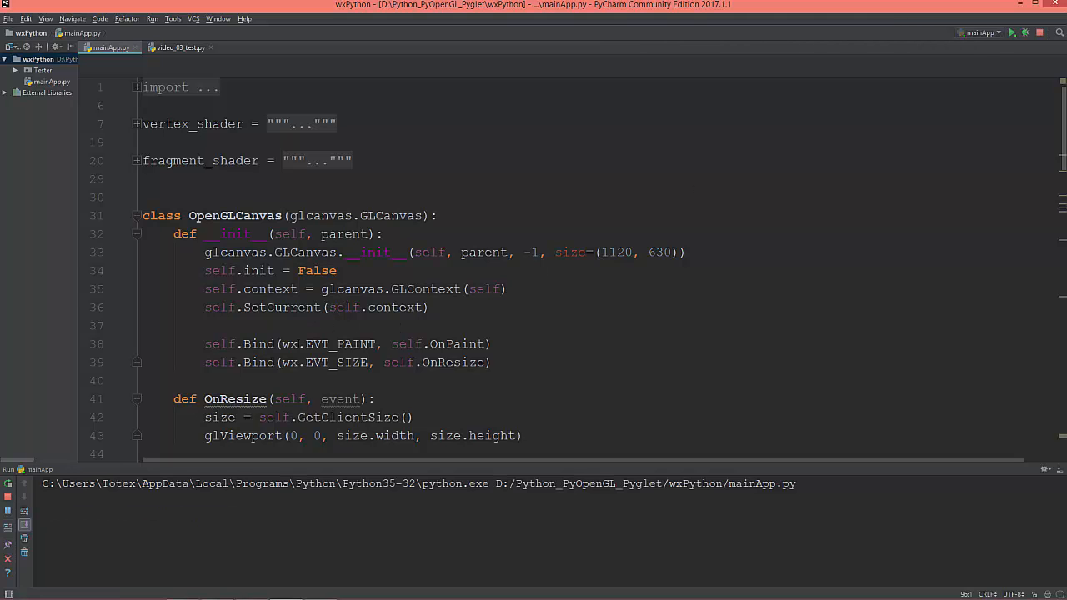
click(1013, 33)
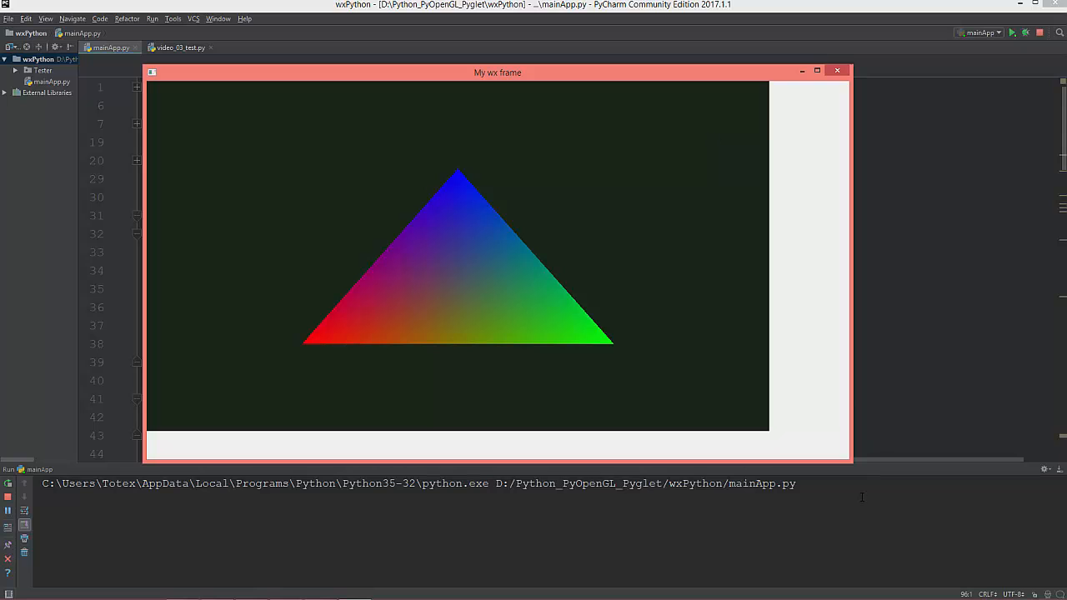
drag(848, 458, 740, 421)
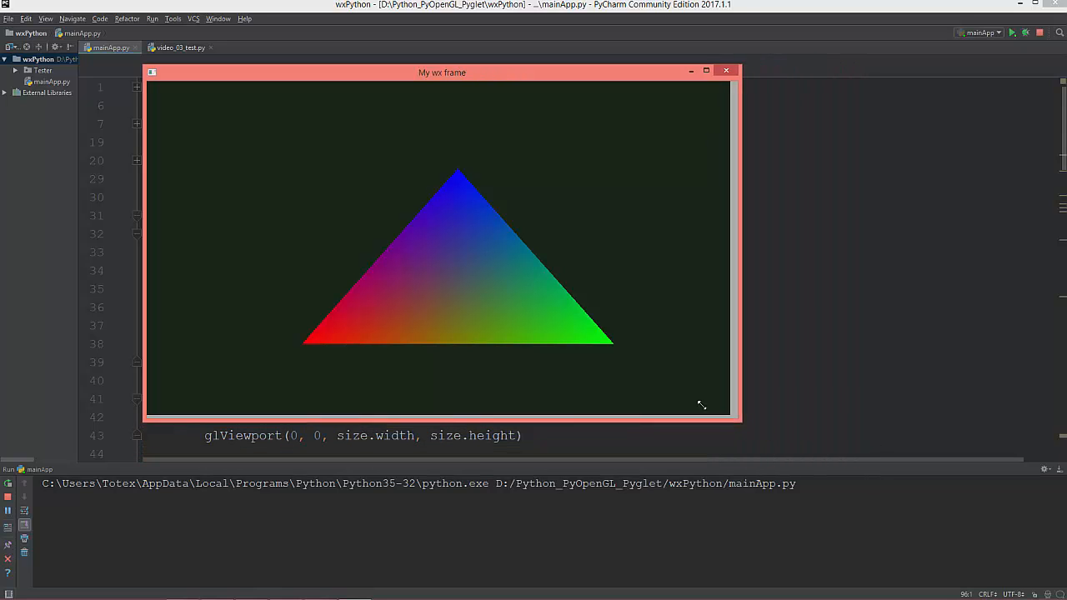
drag(733, 421, 921, 527)
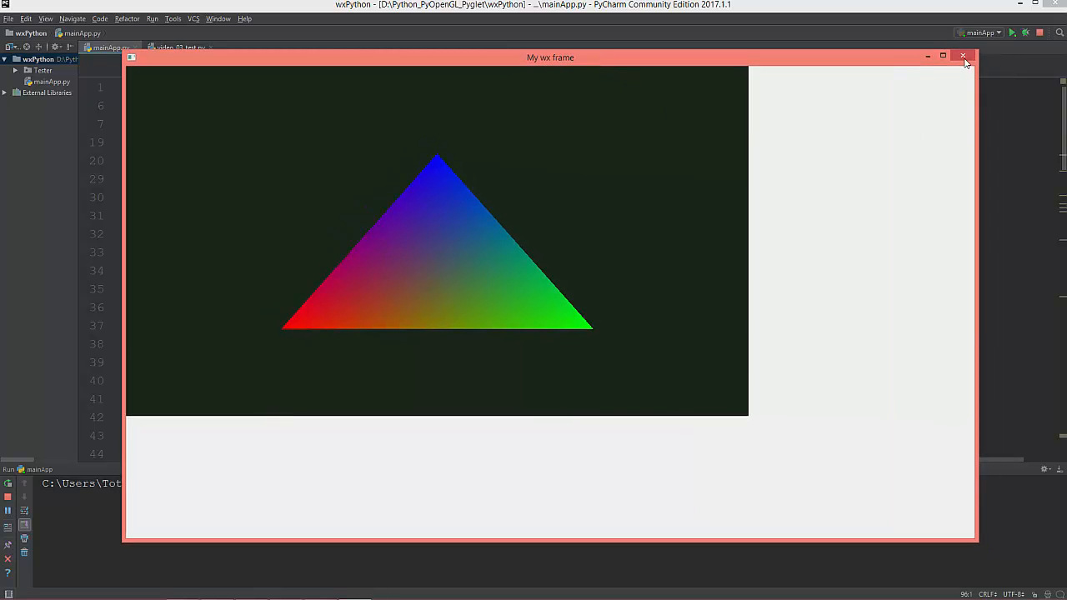
click(964, 56)
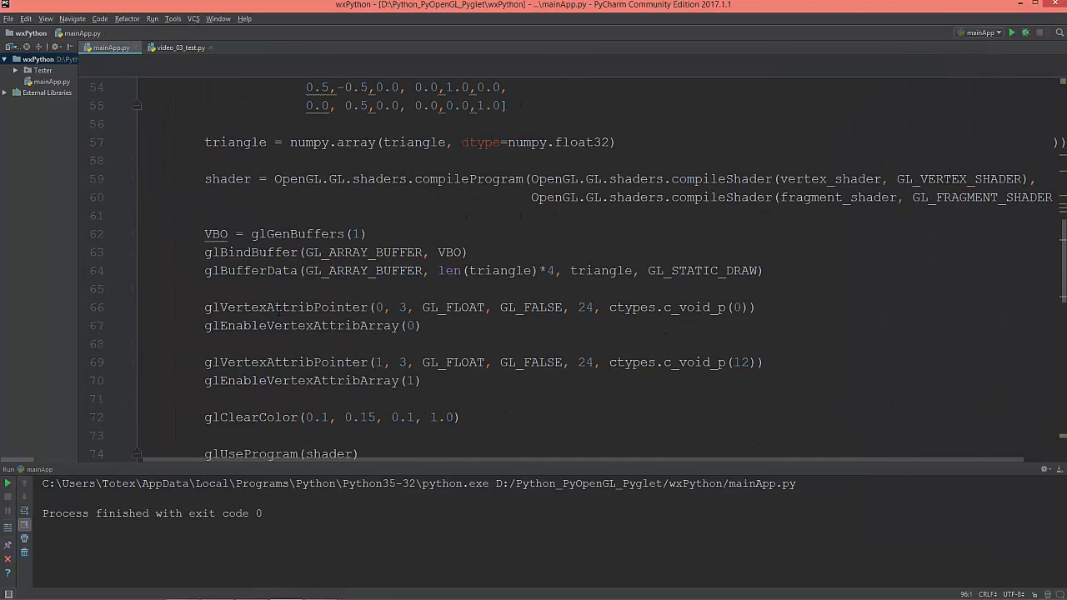
Step: Add self.SetMinSize(self.size) to MyFrame's constructor
scroll(down, 3)
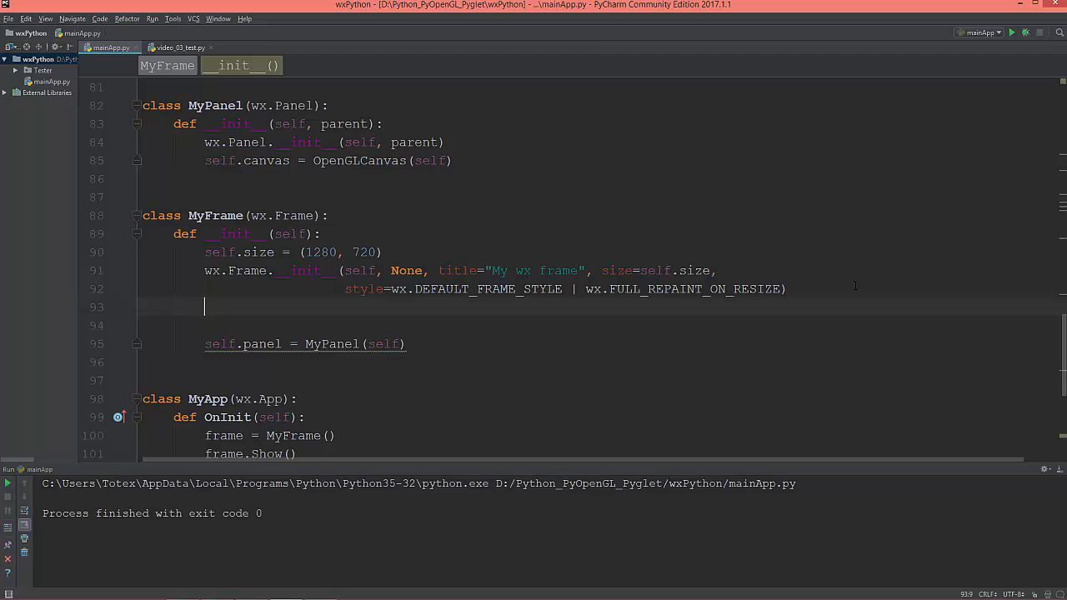
text(self)
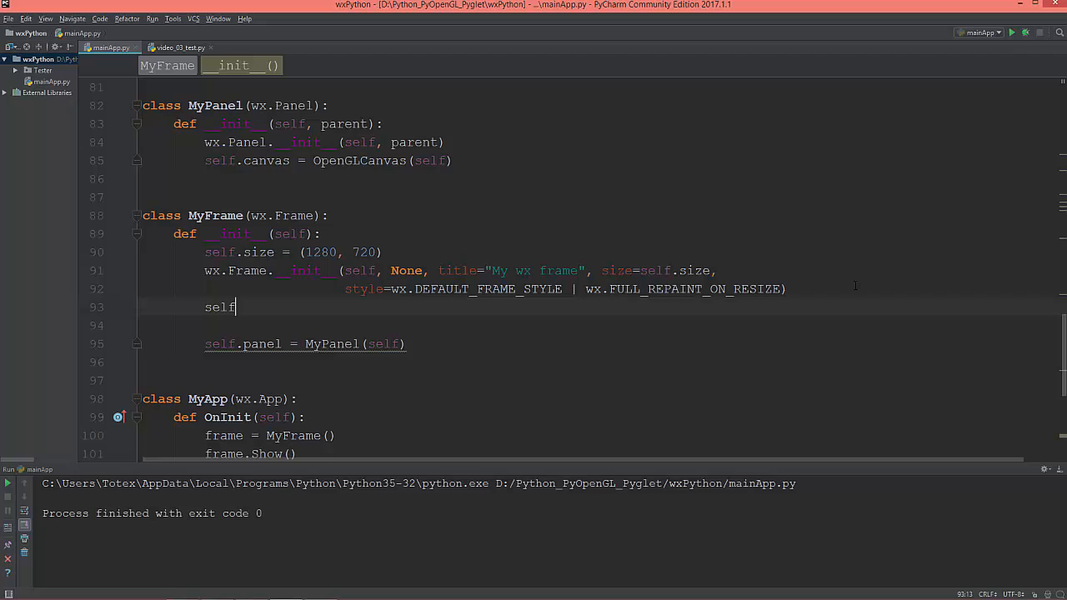
text(.)
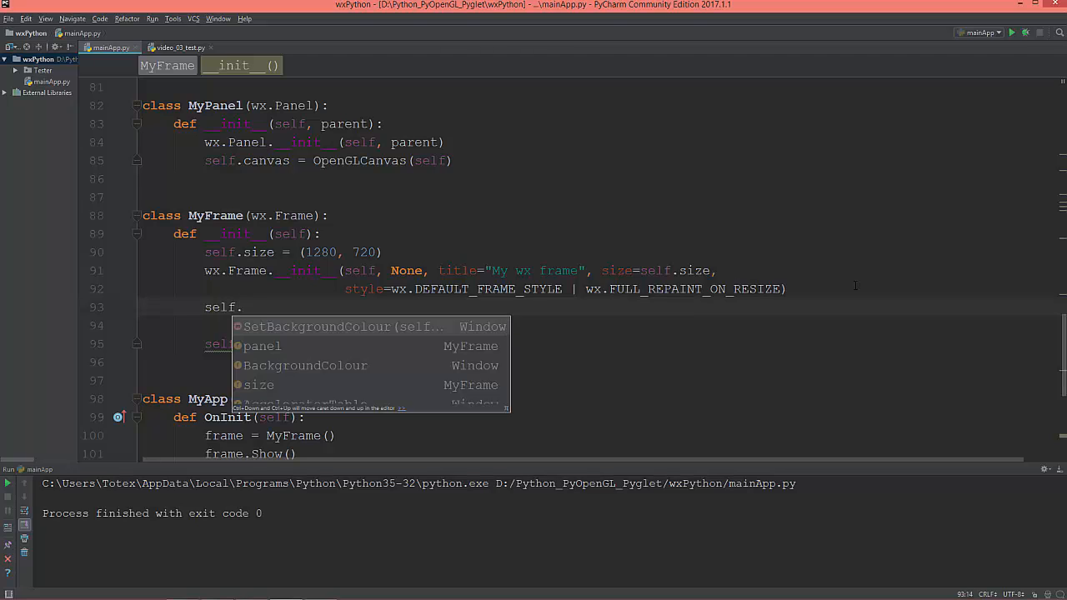
text(Set)
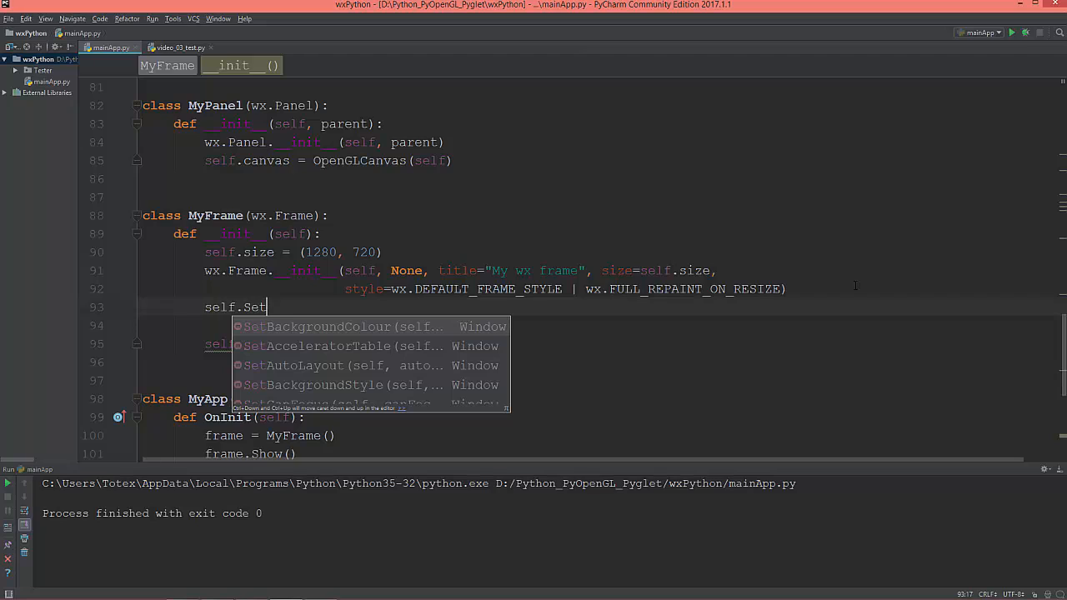
text(MinSize(s)
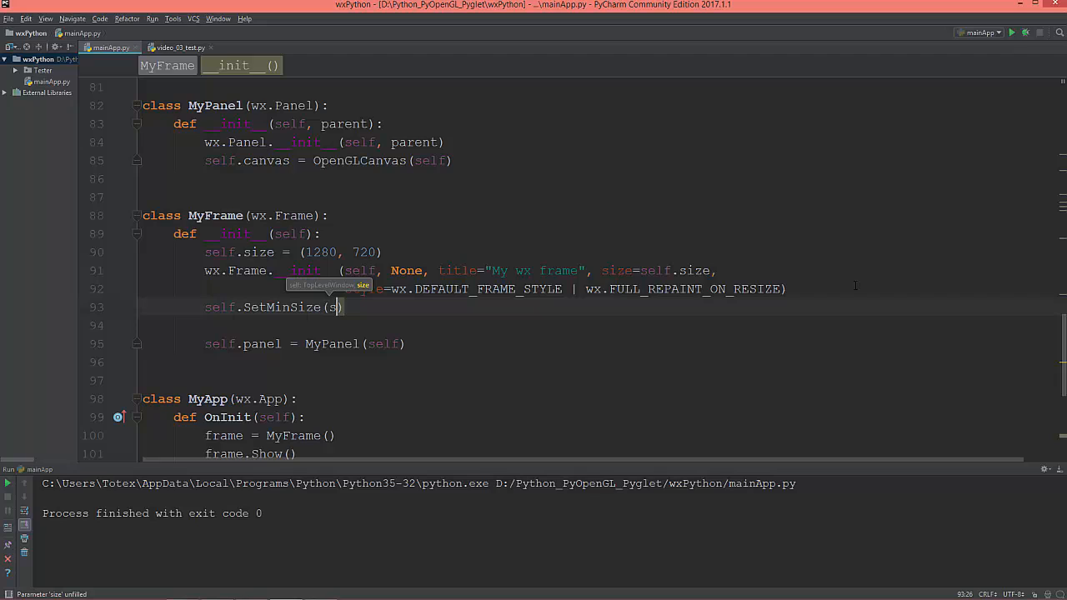
text(lf.)
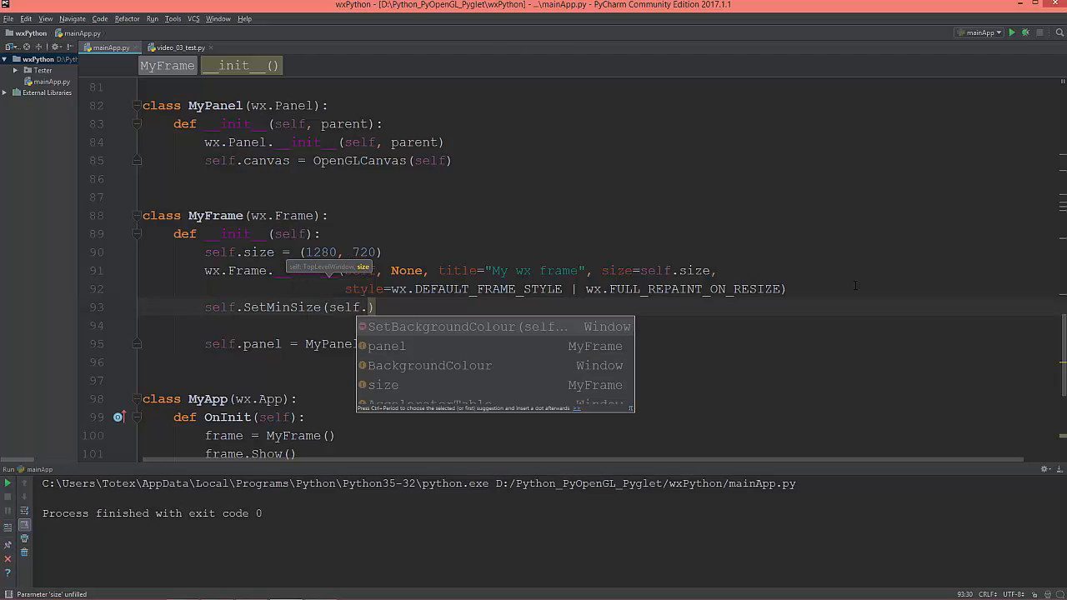
text(size)
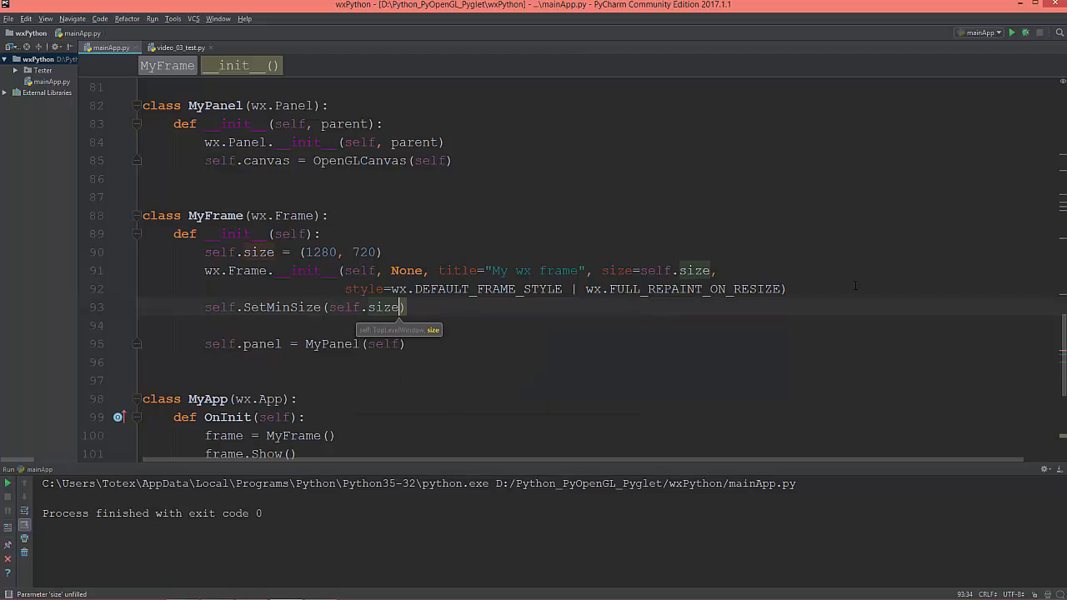
Step: Add self.SetMaxSize(self.size) below it
text(sel)
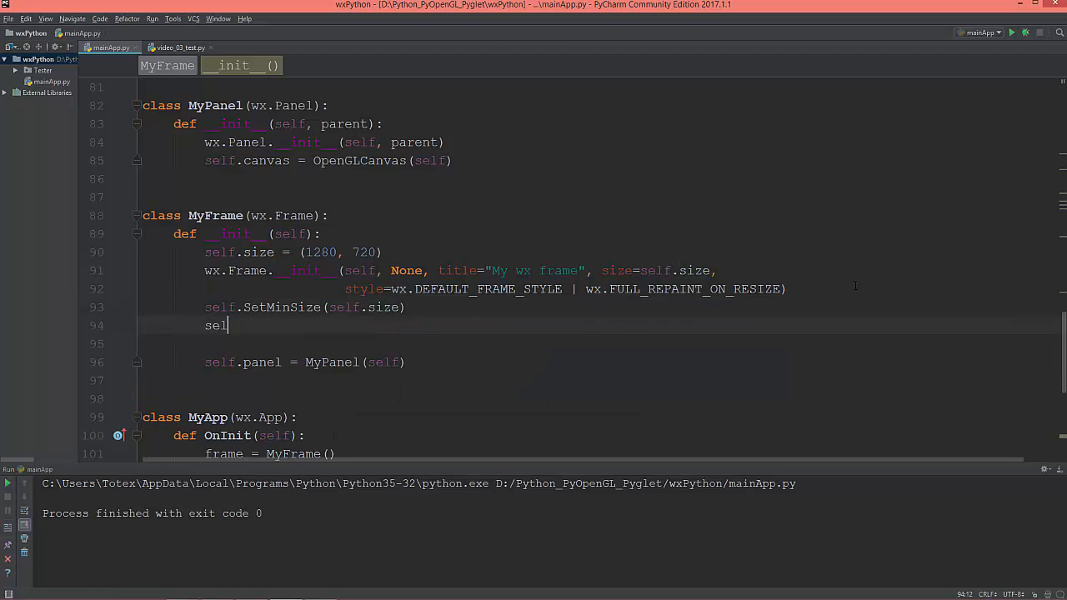
text(.)
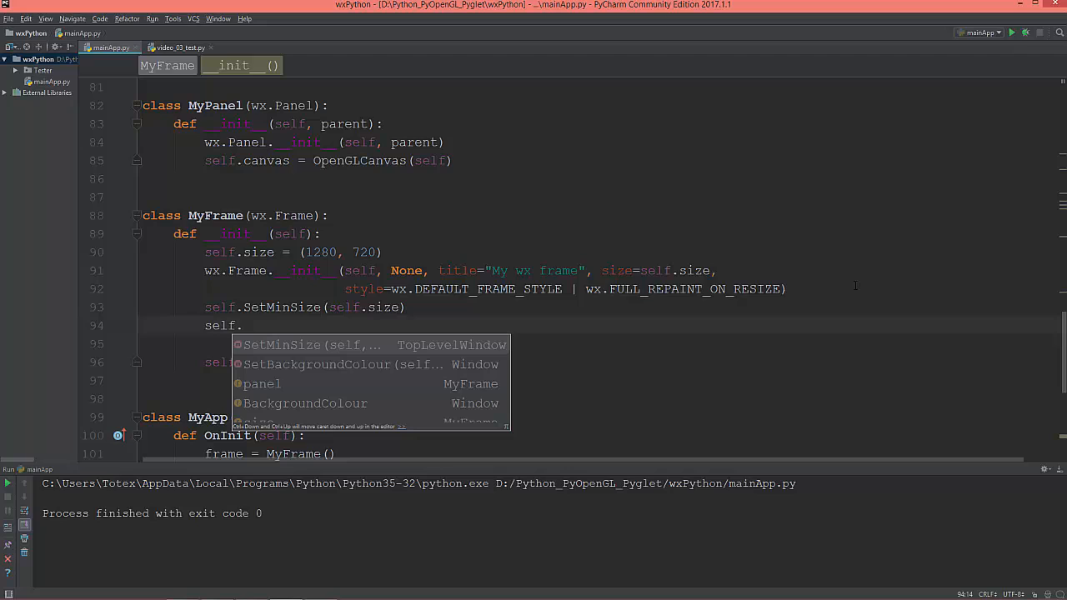
text(Se)
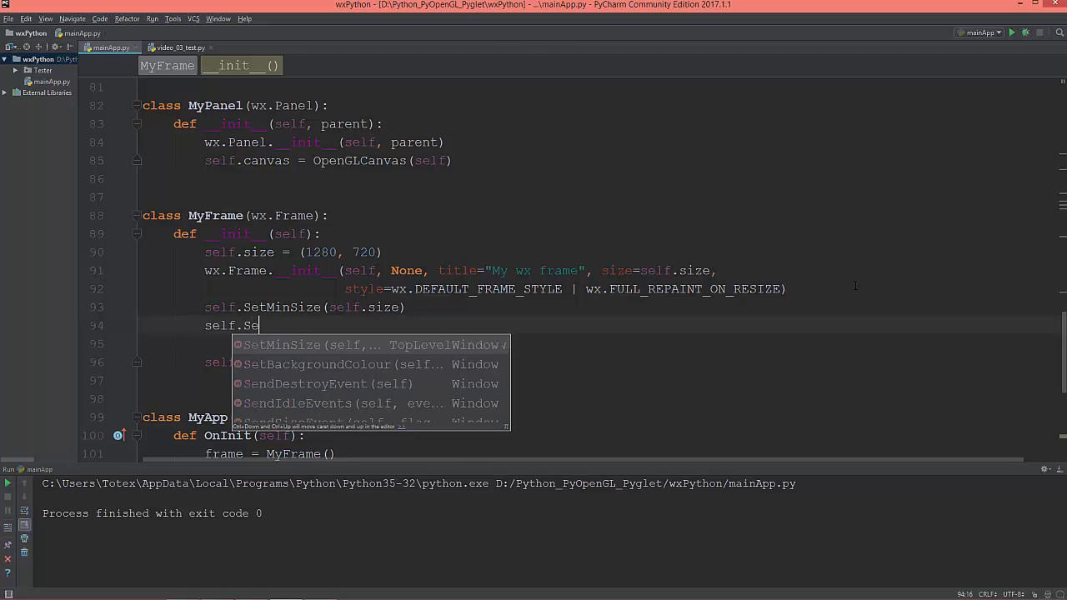
text(t)
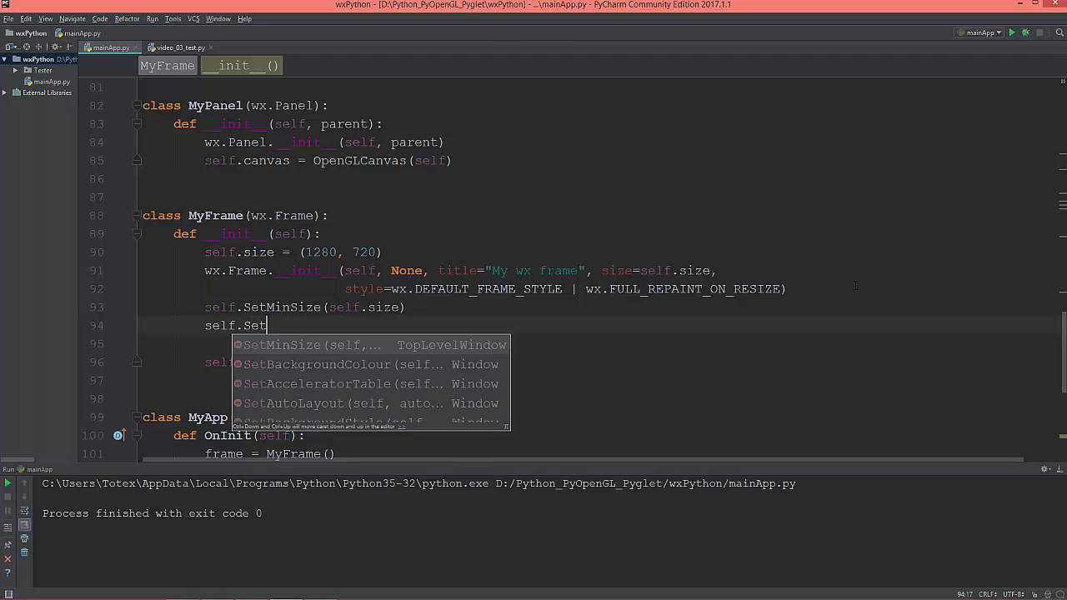
text(MaxSize(self)
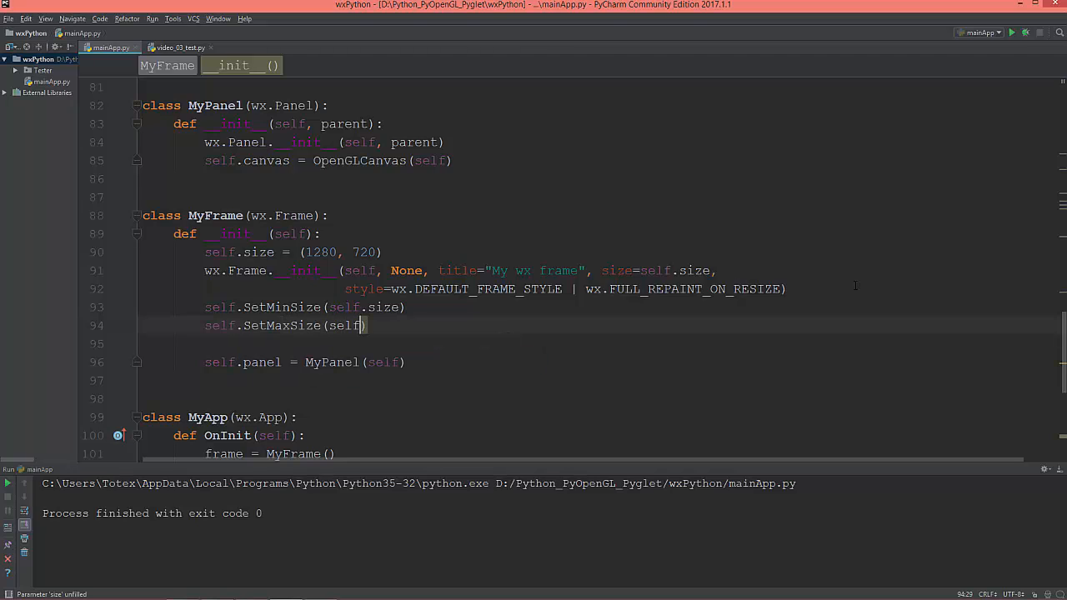
text(.size)
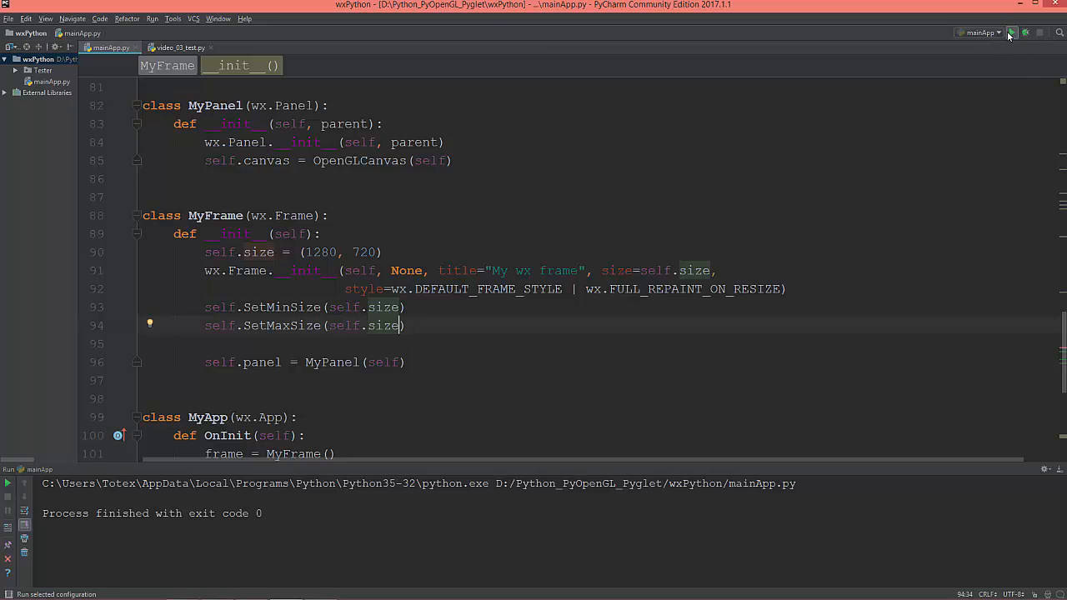
click(1012, 33)
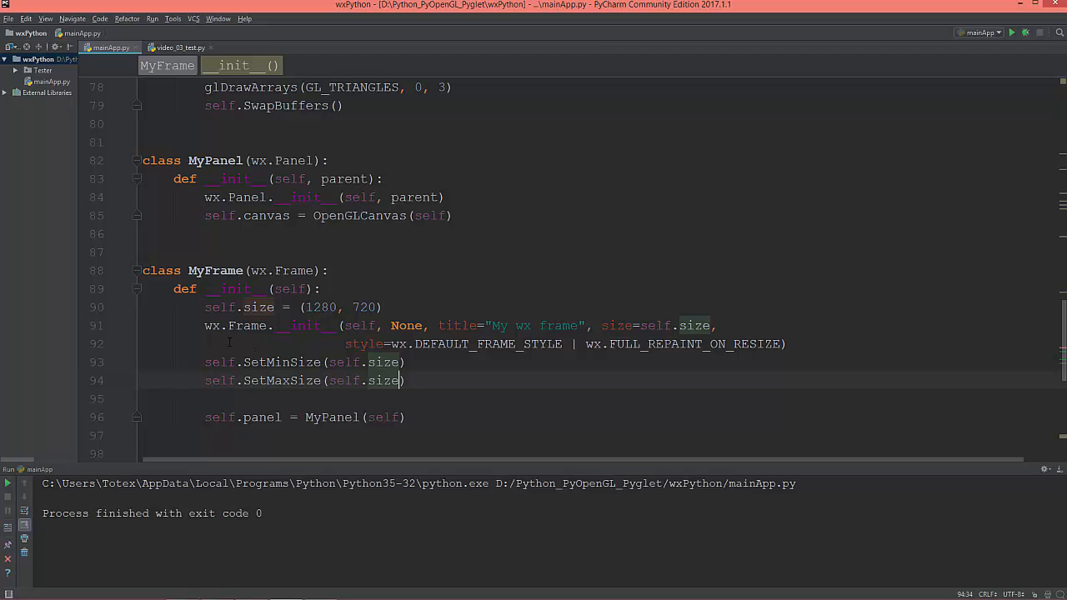
double_click(215, 160)
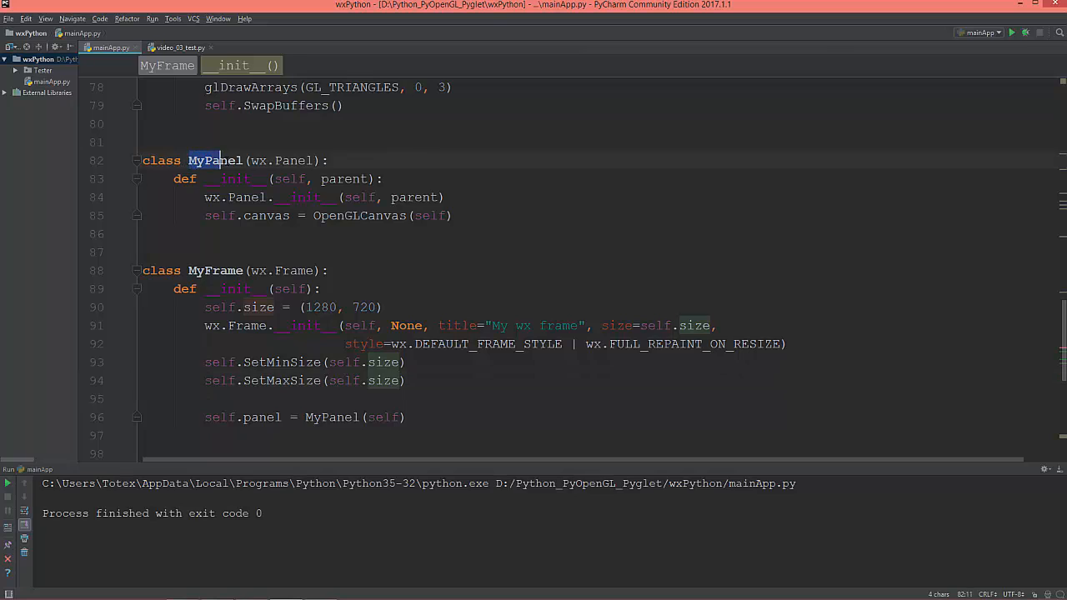